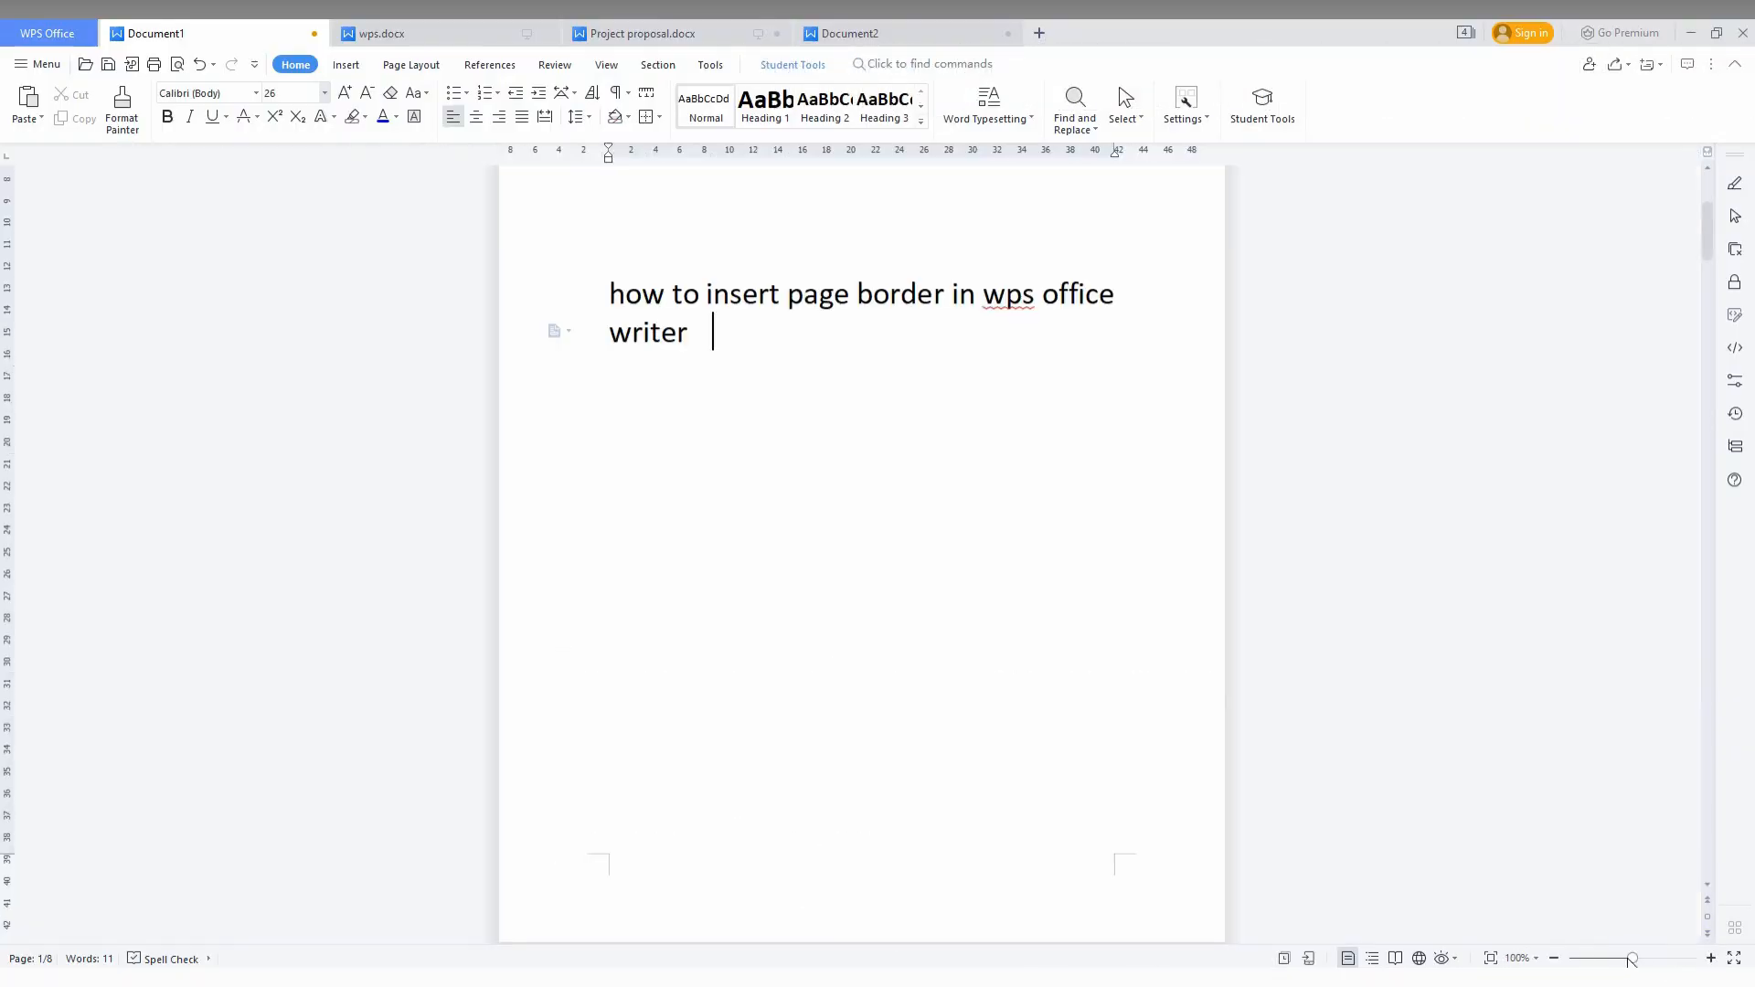
- Zoom out to about 50% so the first page and top of the second are visible
{"action": "left_click", "coordinate": [1553, 957]}
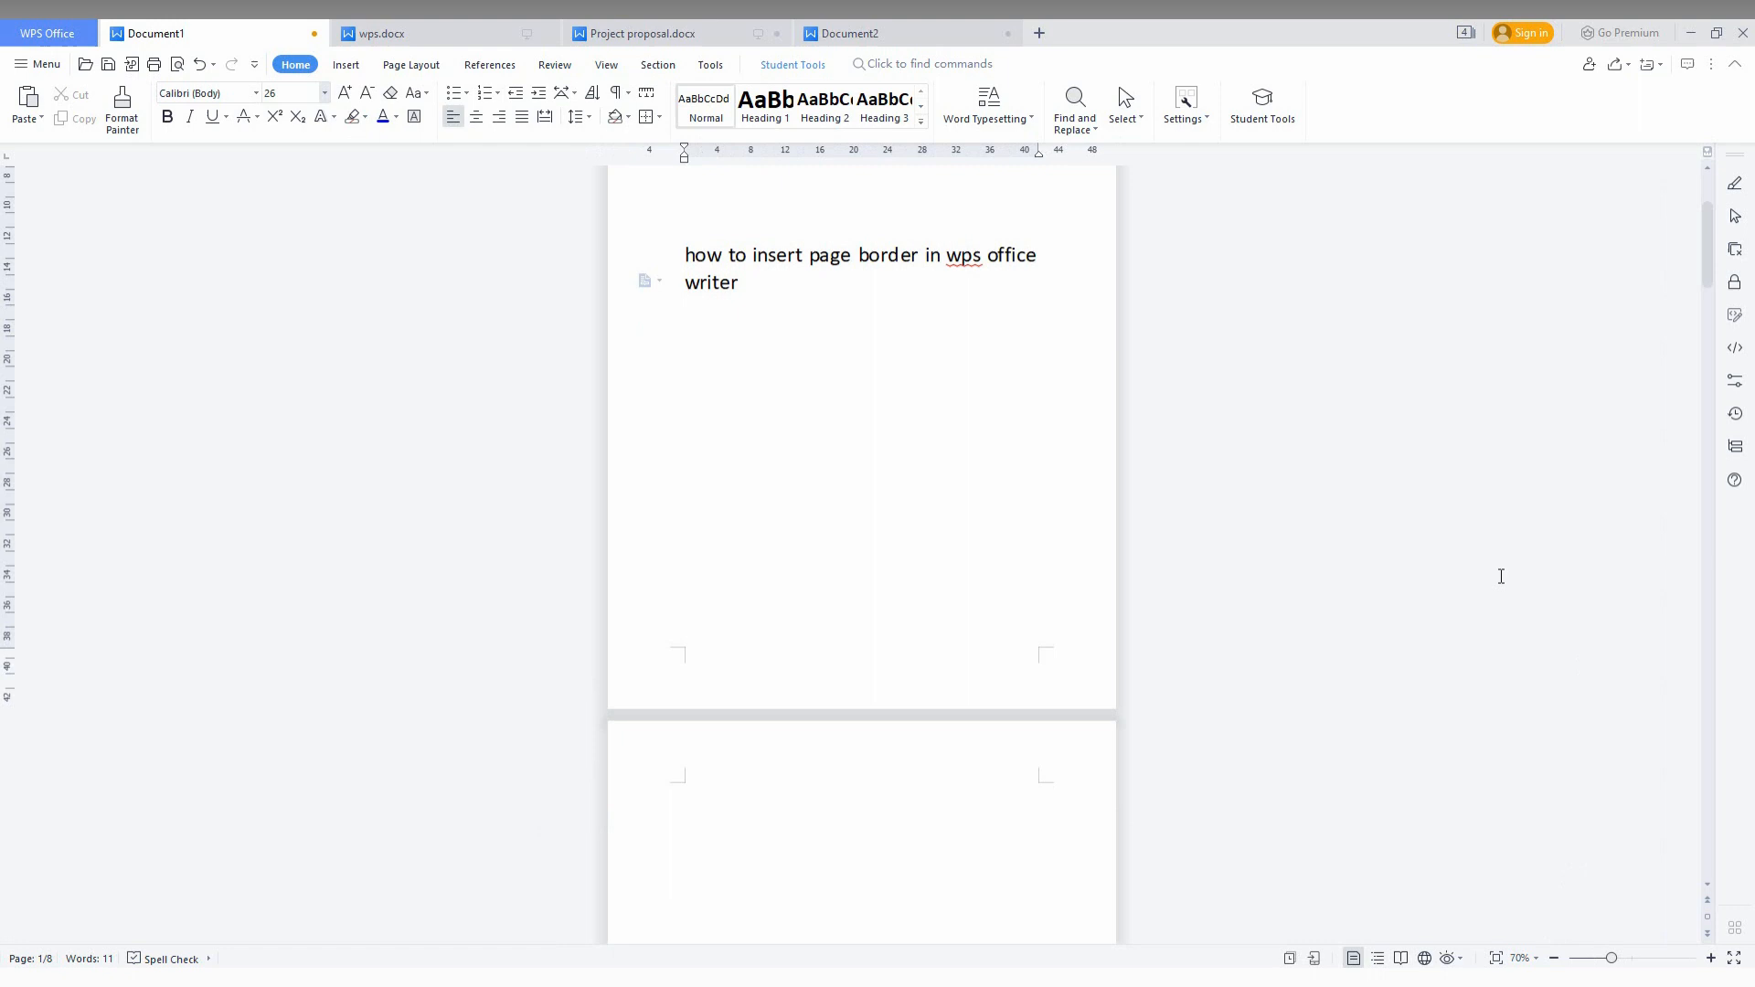
{"action": "left_click", "coordinate": [1554, 956]}
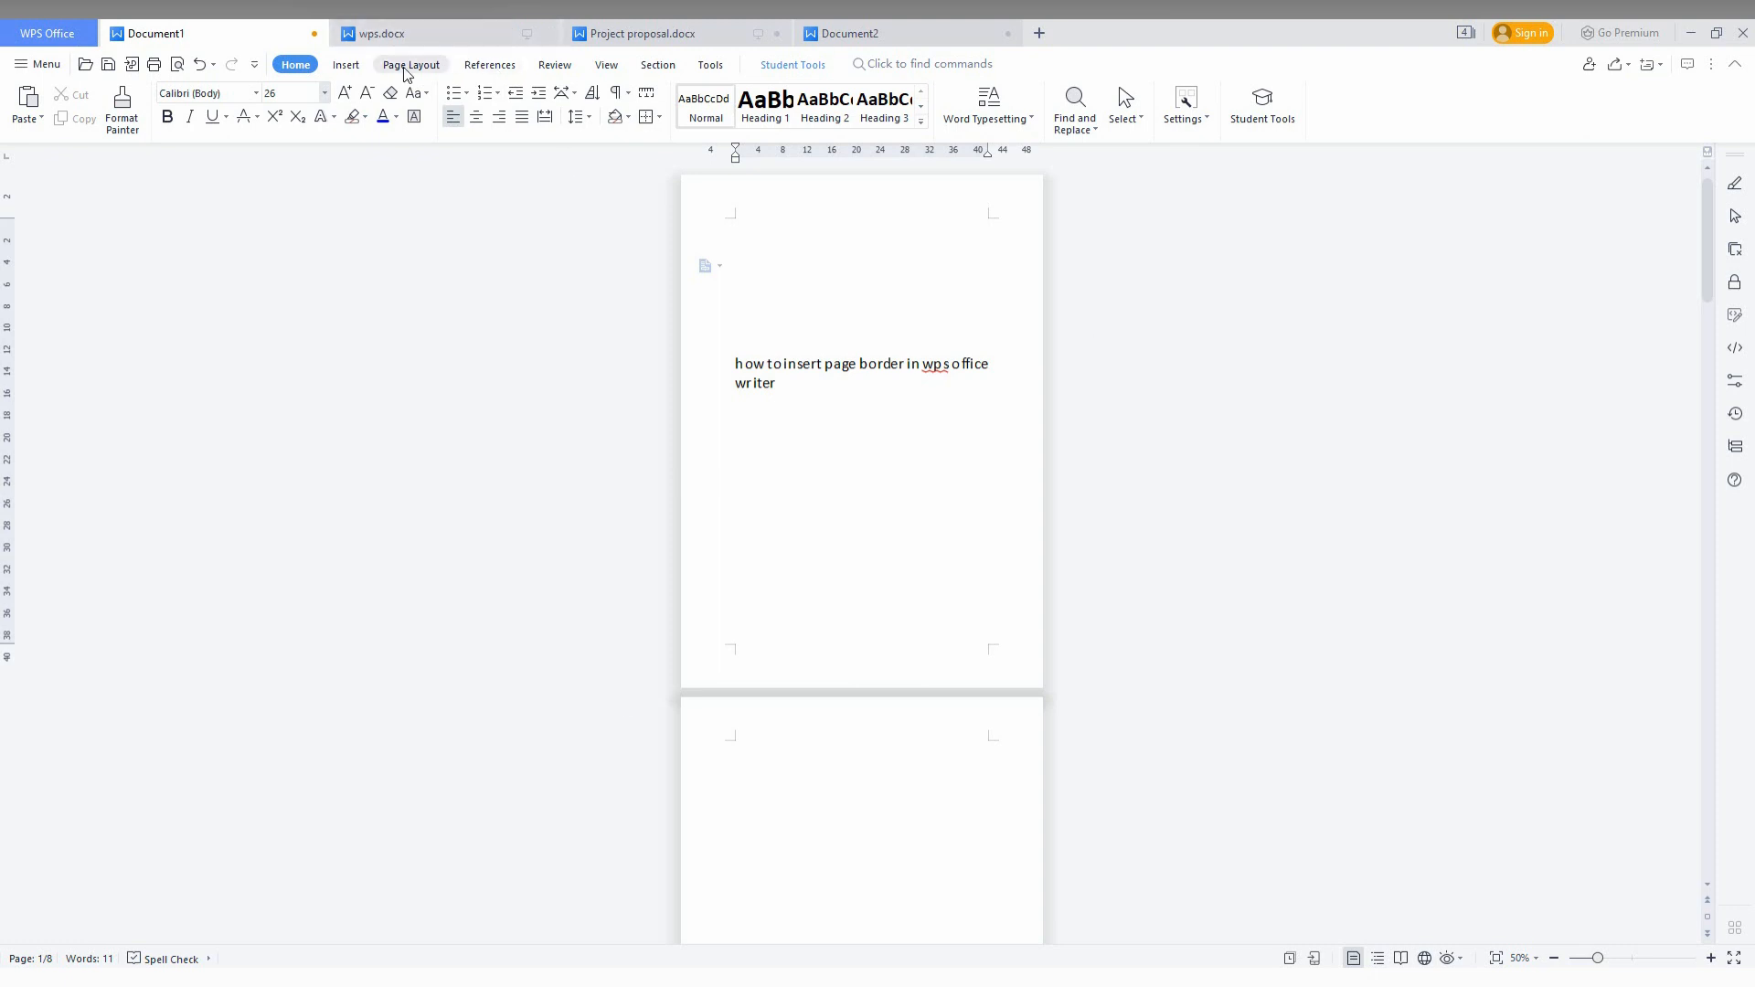
- Reach Page Borders from the Page Layout ribbon to show Borders and Shading
{"action": "left_click", "coordinate": [345, 64]}
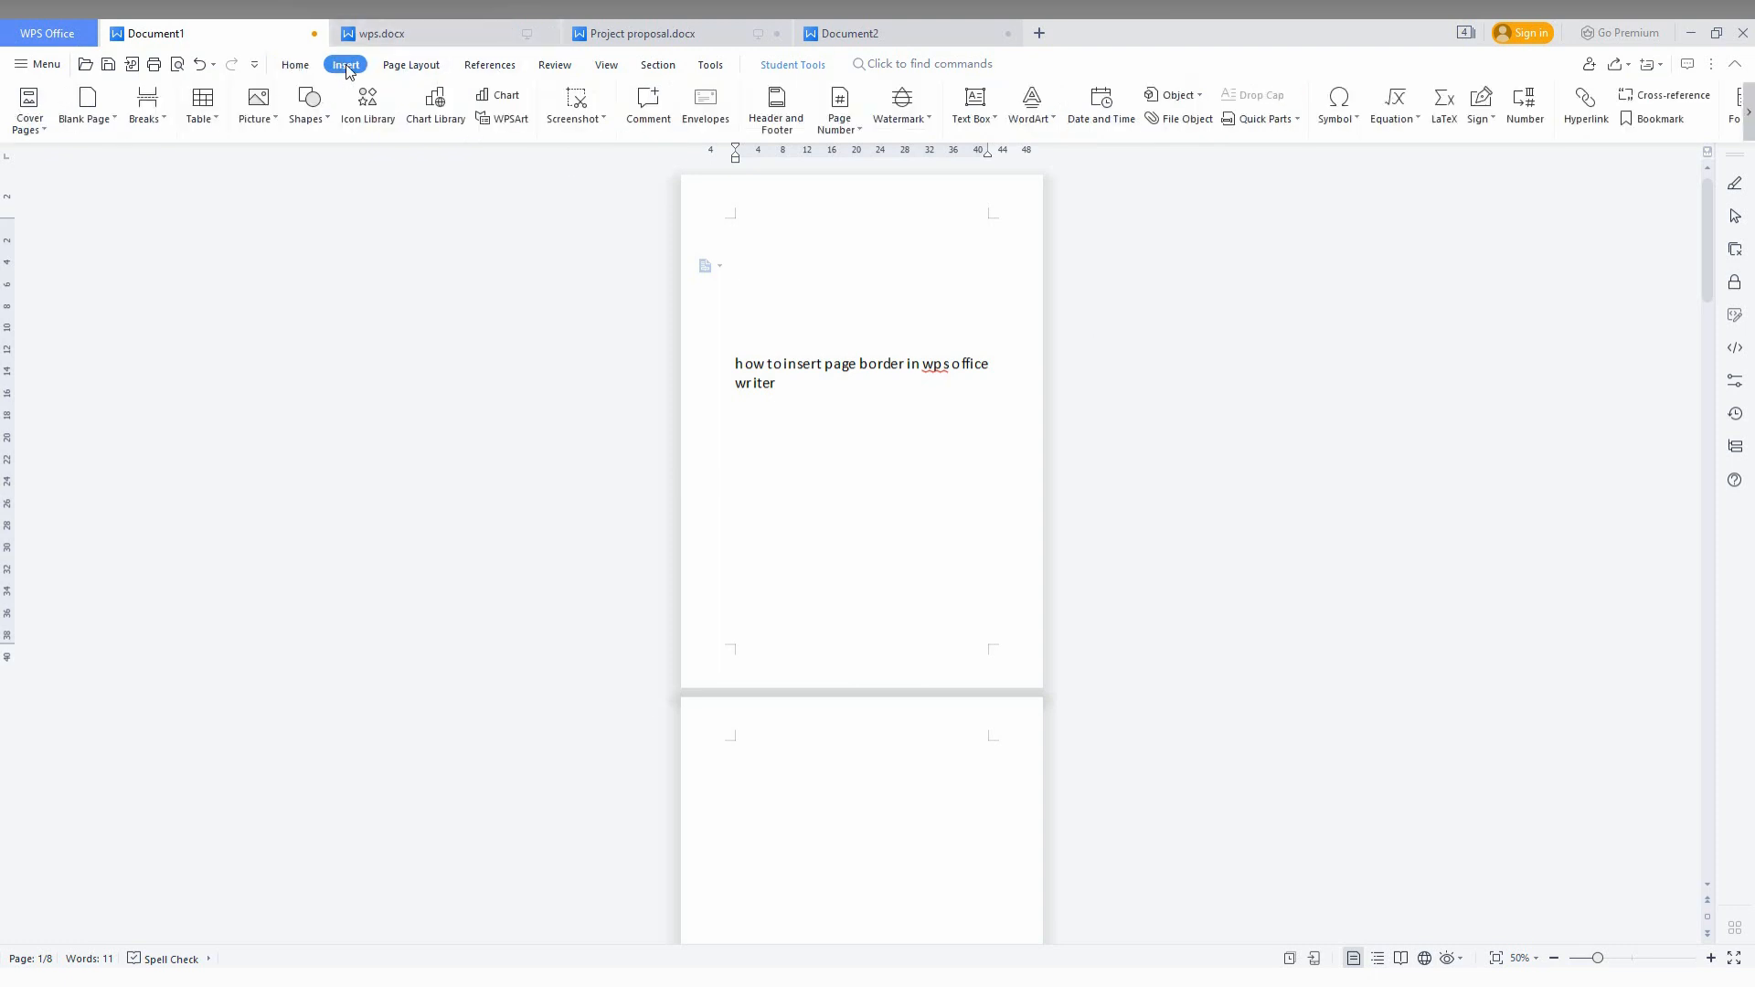
{"action": "left_click", "coordinate": [409, 64]}
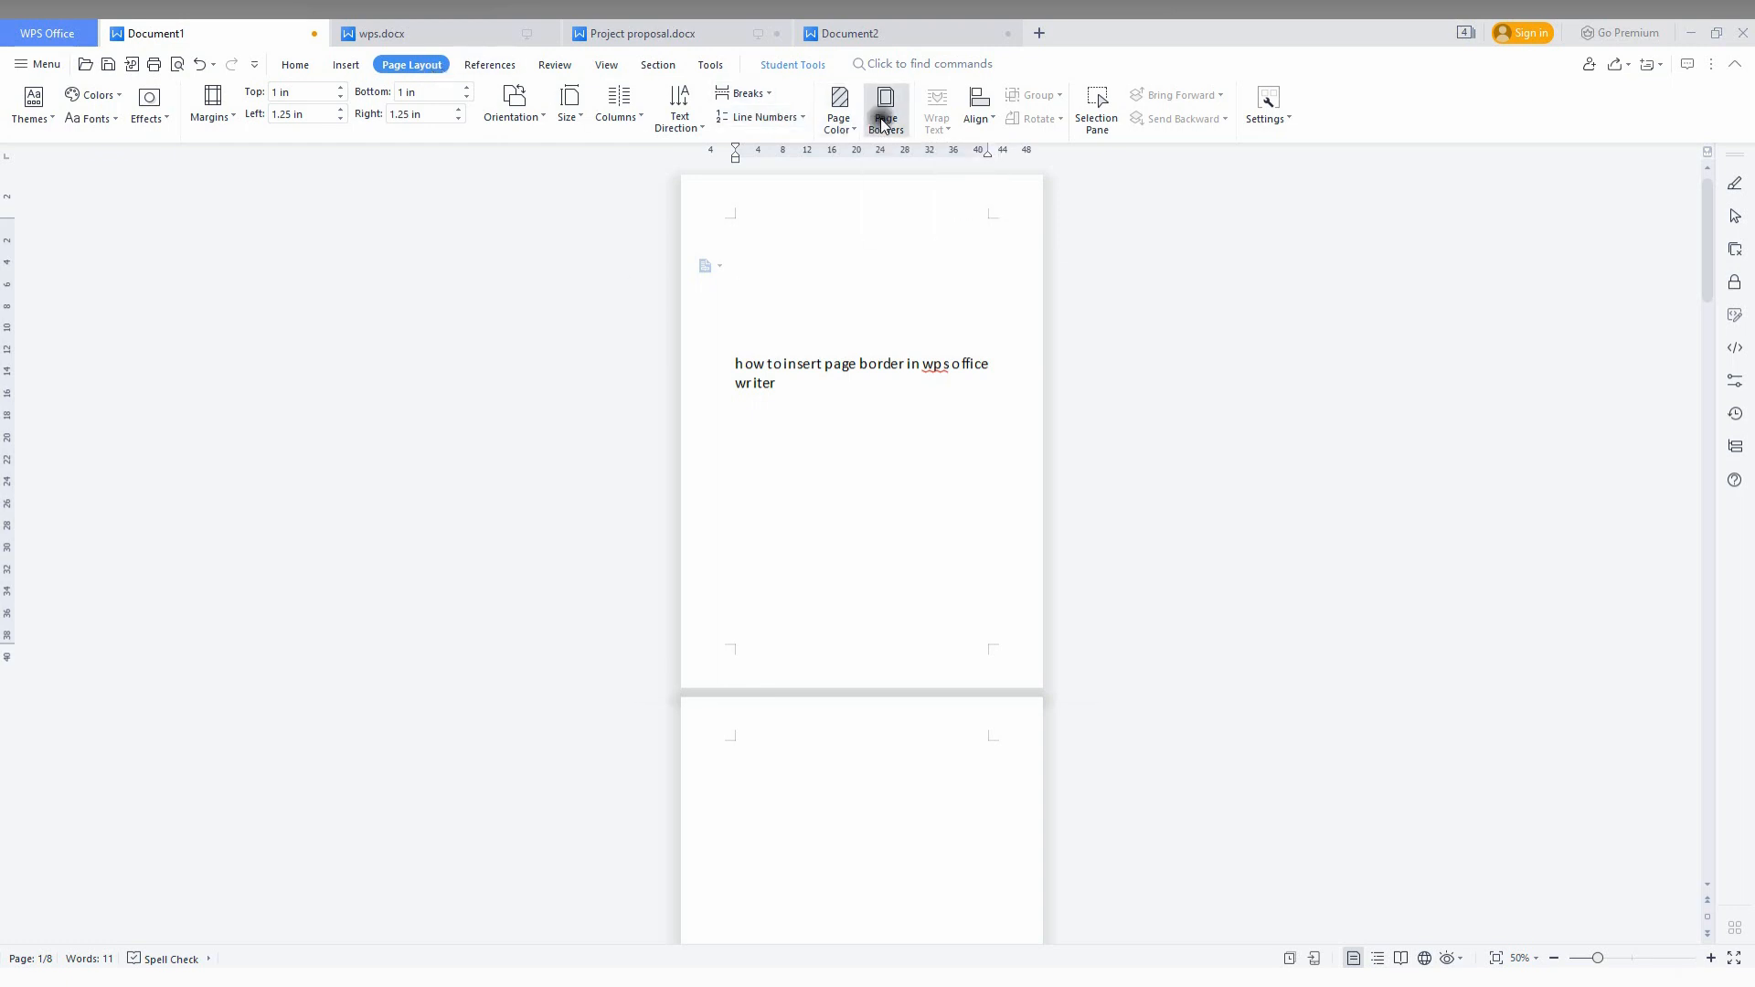
{"action": "left_click", "coordinate": [884, 108]}
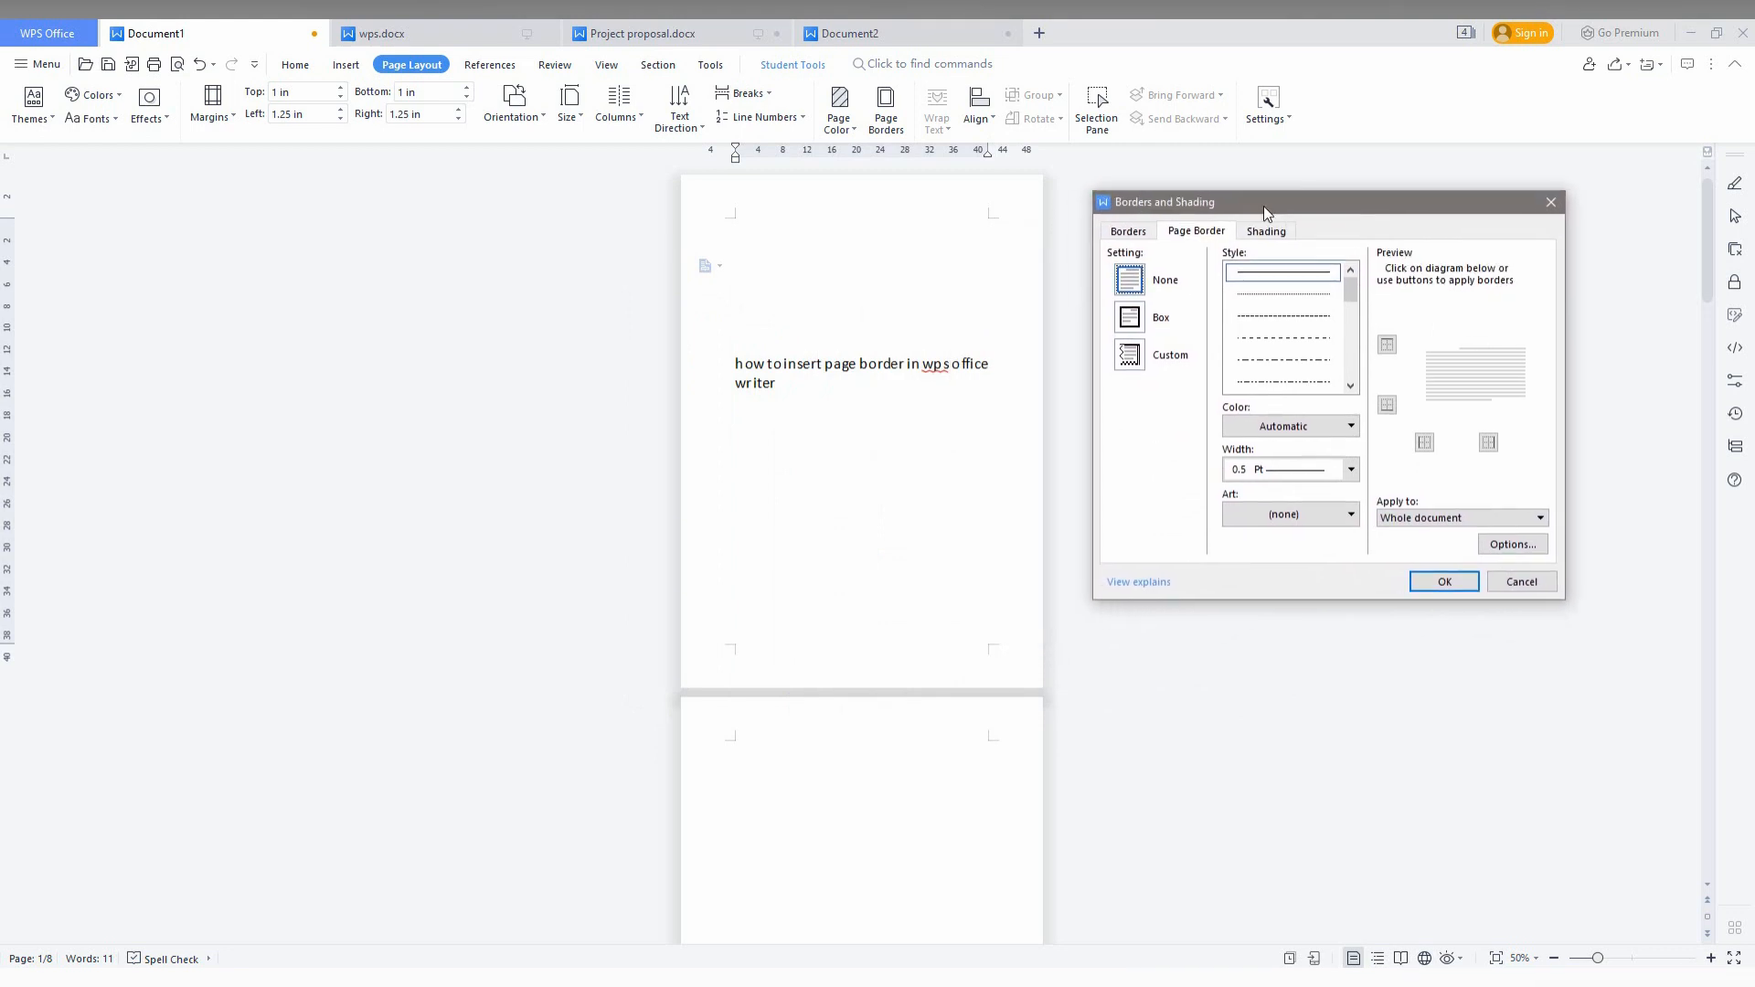
- Apply a black 2.25 pt Box border to the whole document
{"action": "left_click", "coordinate": [1128, 316]}
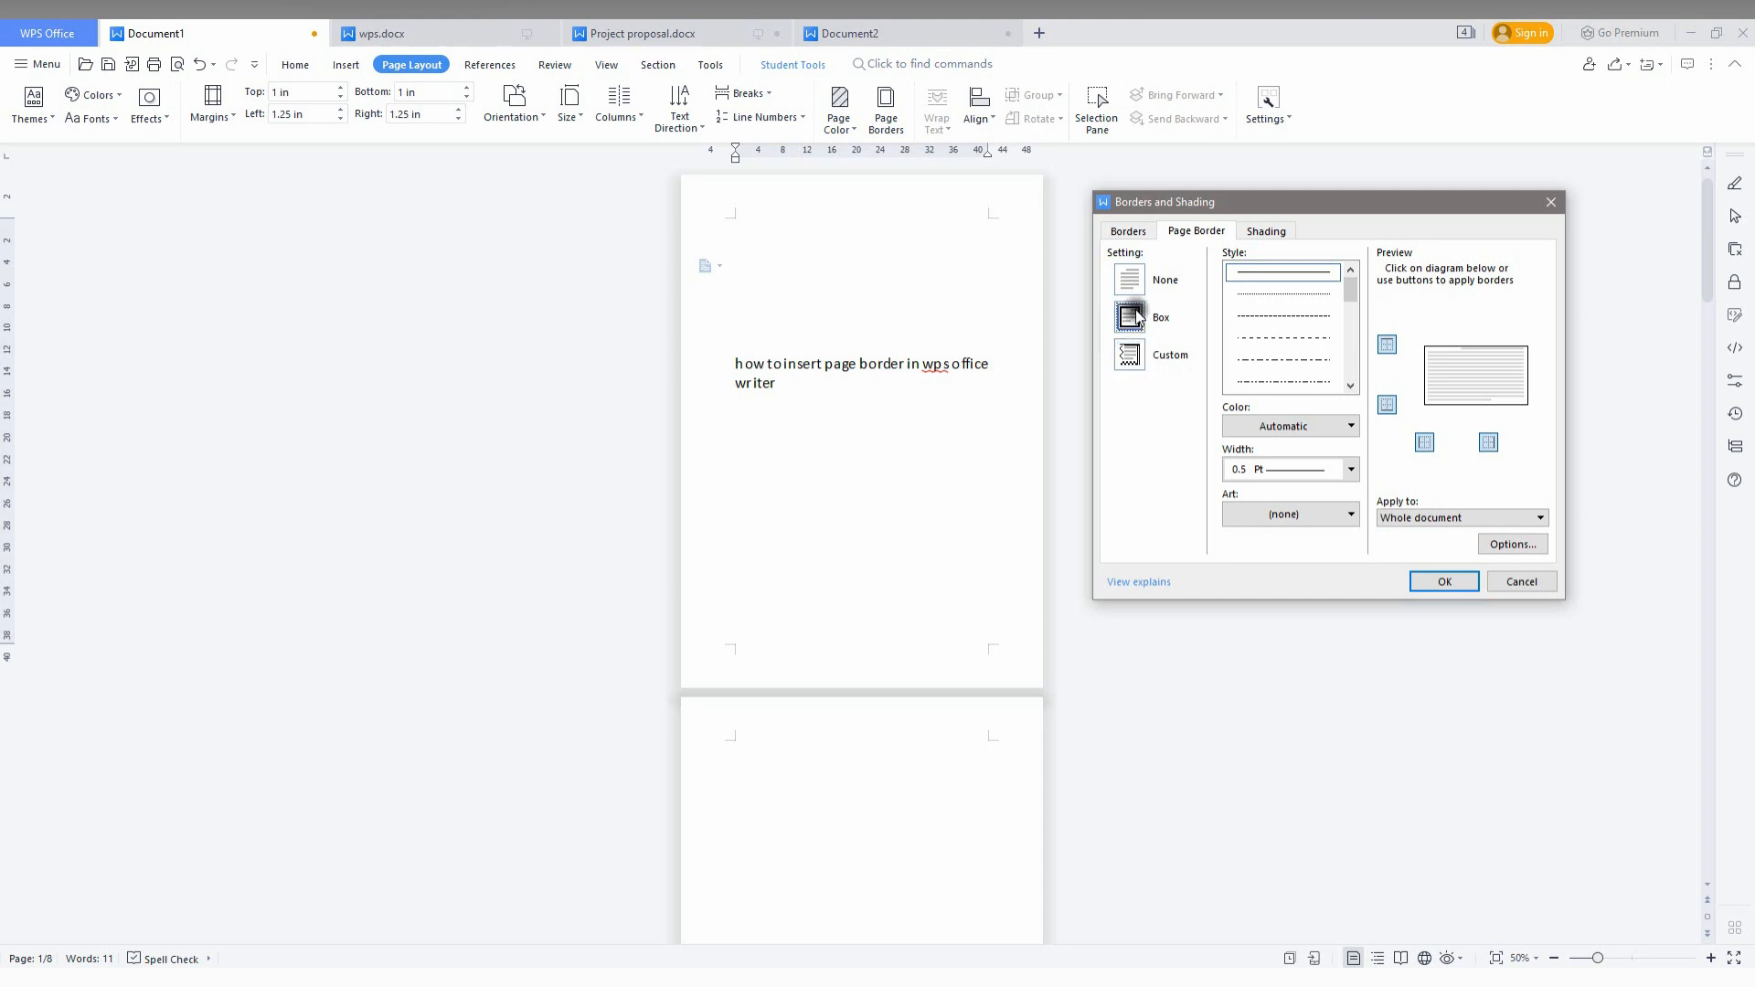
{"action": "mouse_move", "coordinate": [1285, 358]}
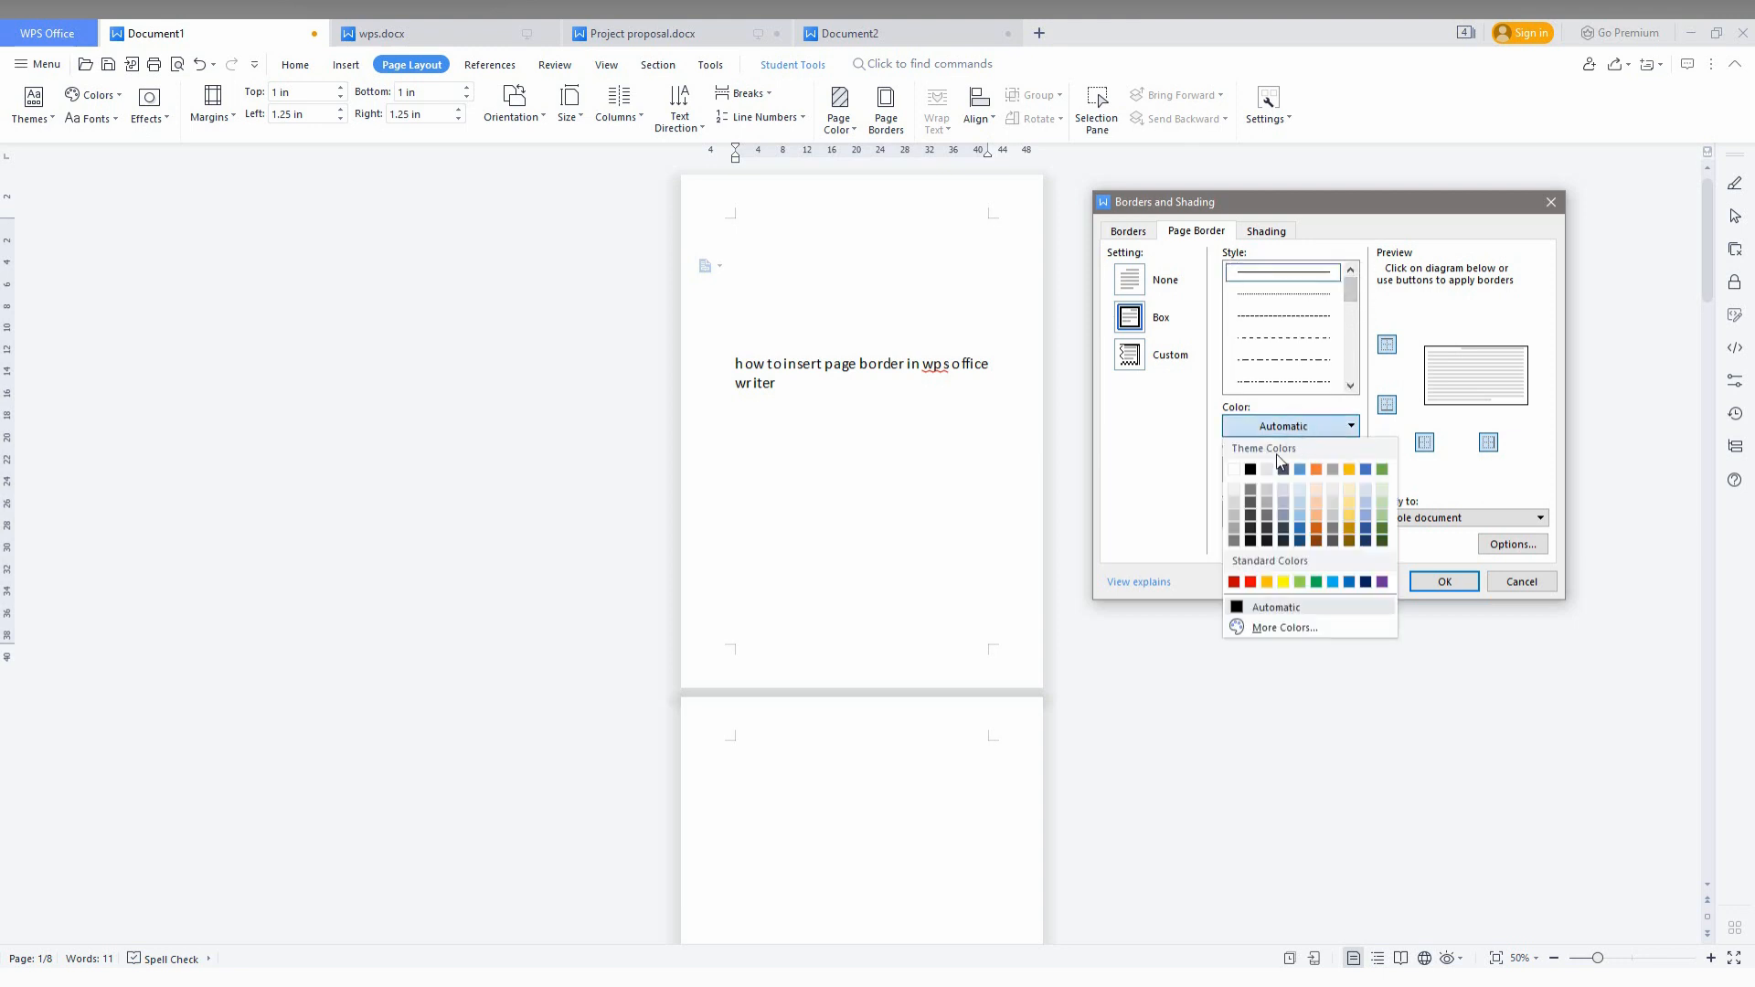
{"action": "left_click", "coordinate": [1249, 470]}
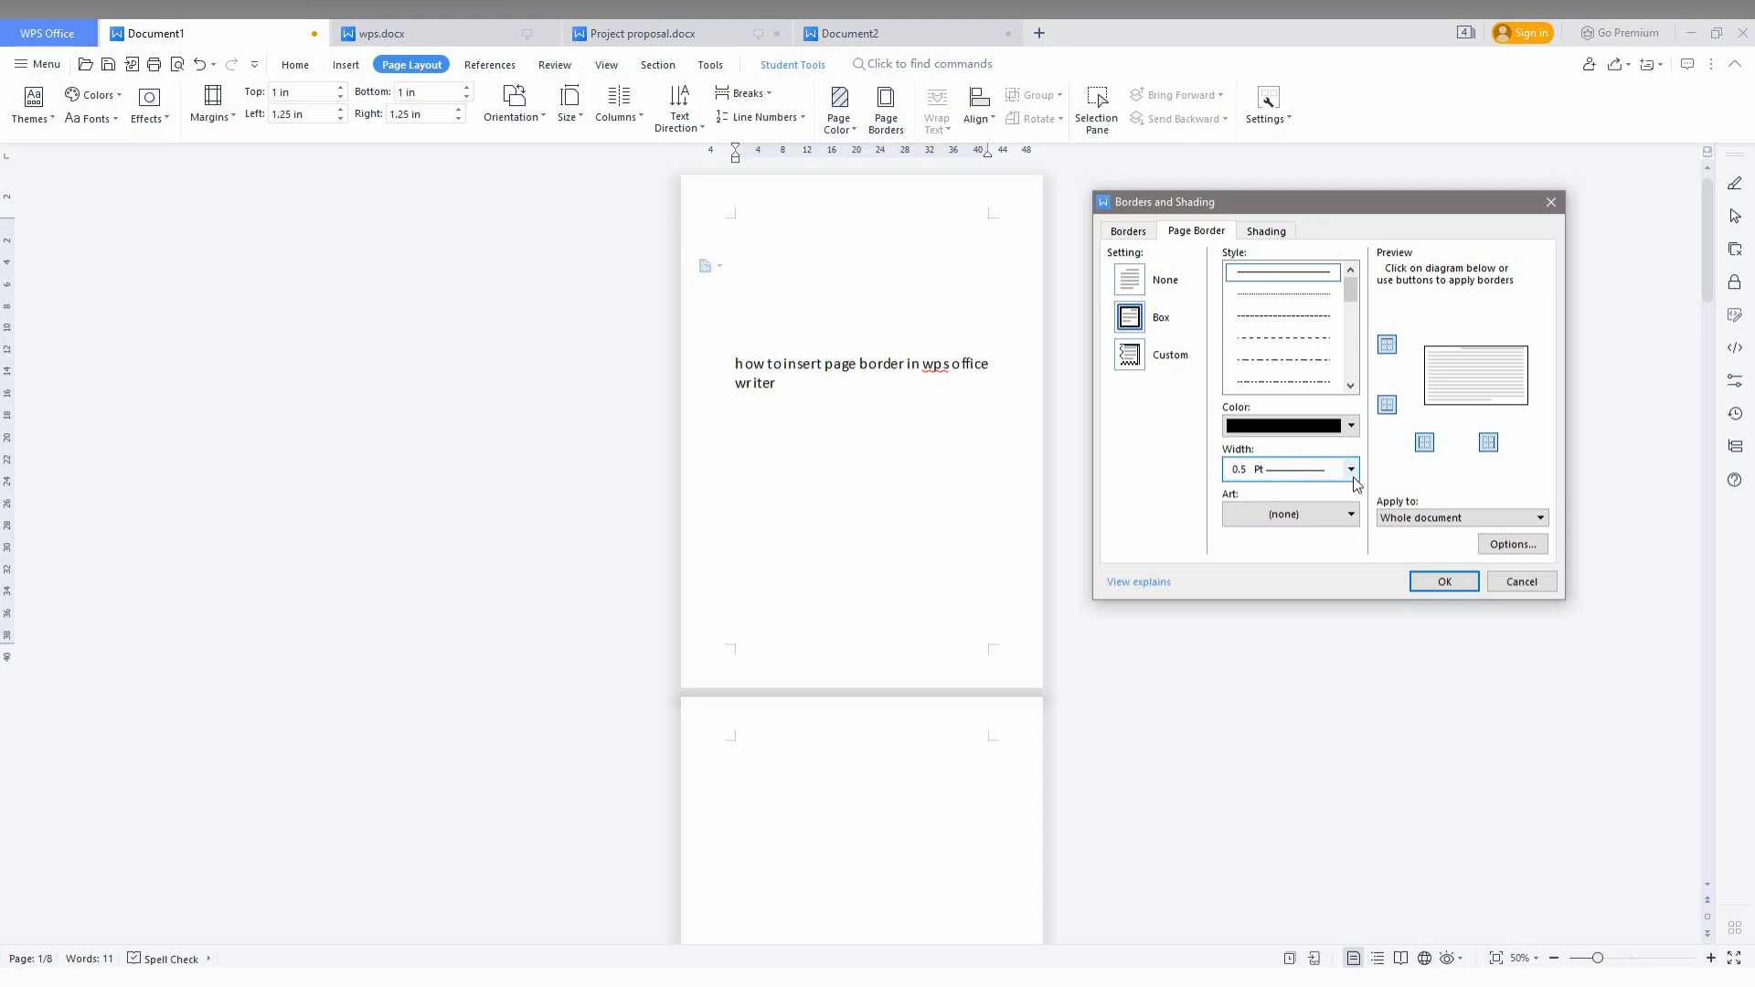
{"action": "left_click", "coordinate": [1350, 469]}
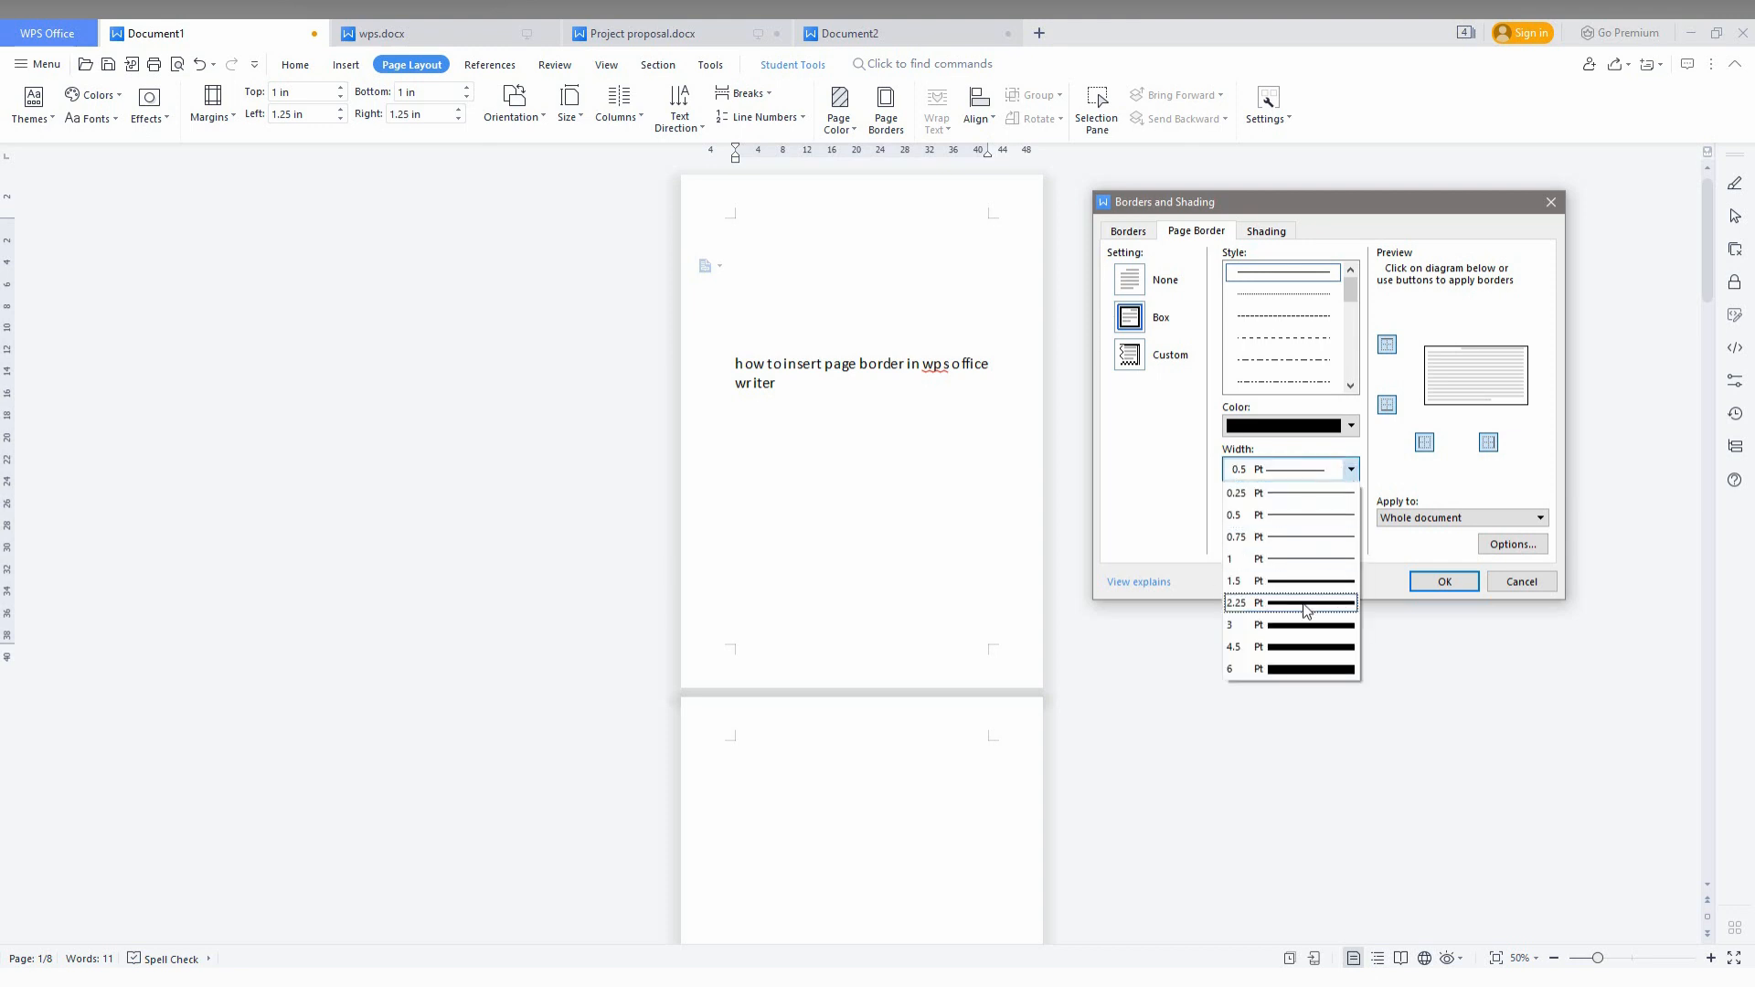
{"action": "mouse_move", "coordinate": [1298, 626]}
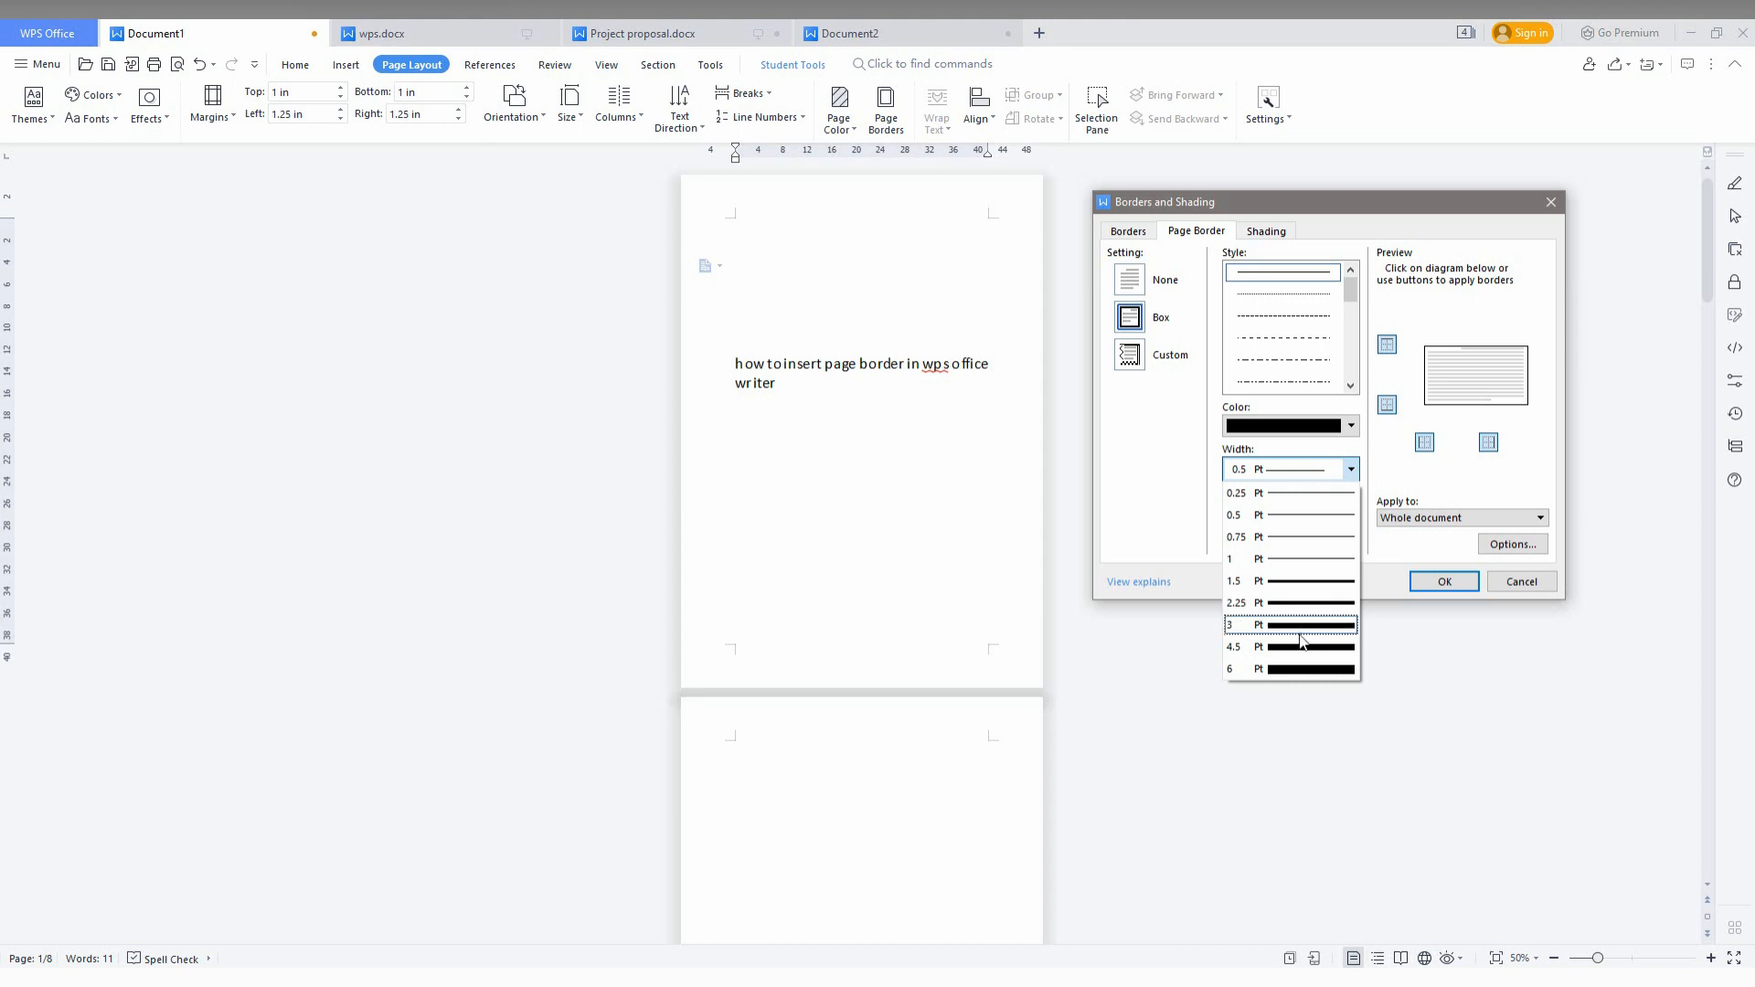
{"action": "left_click", "coordinate": [1240, 601]}
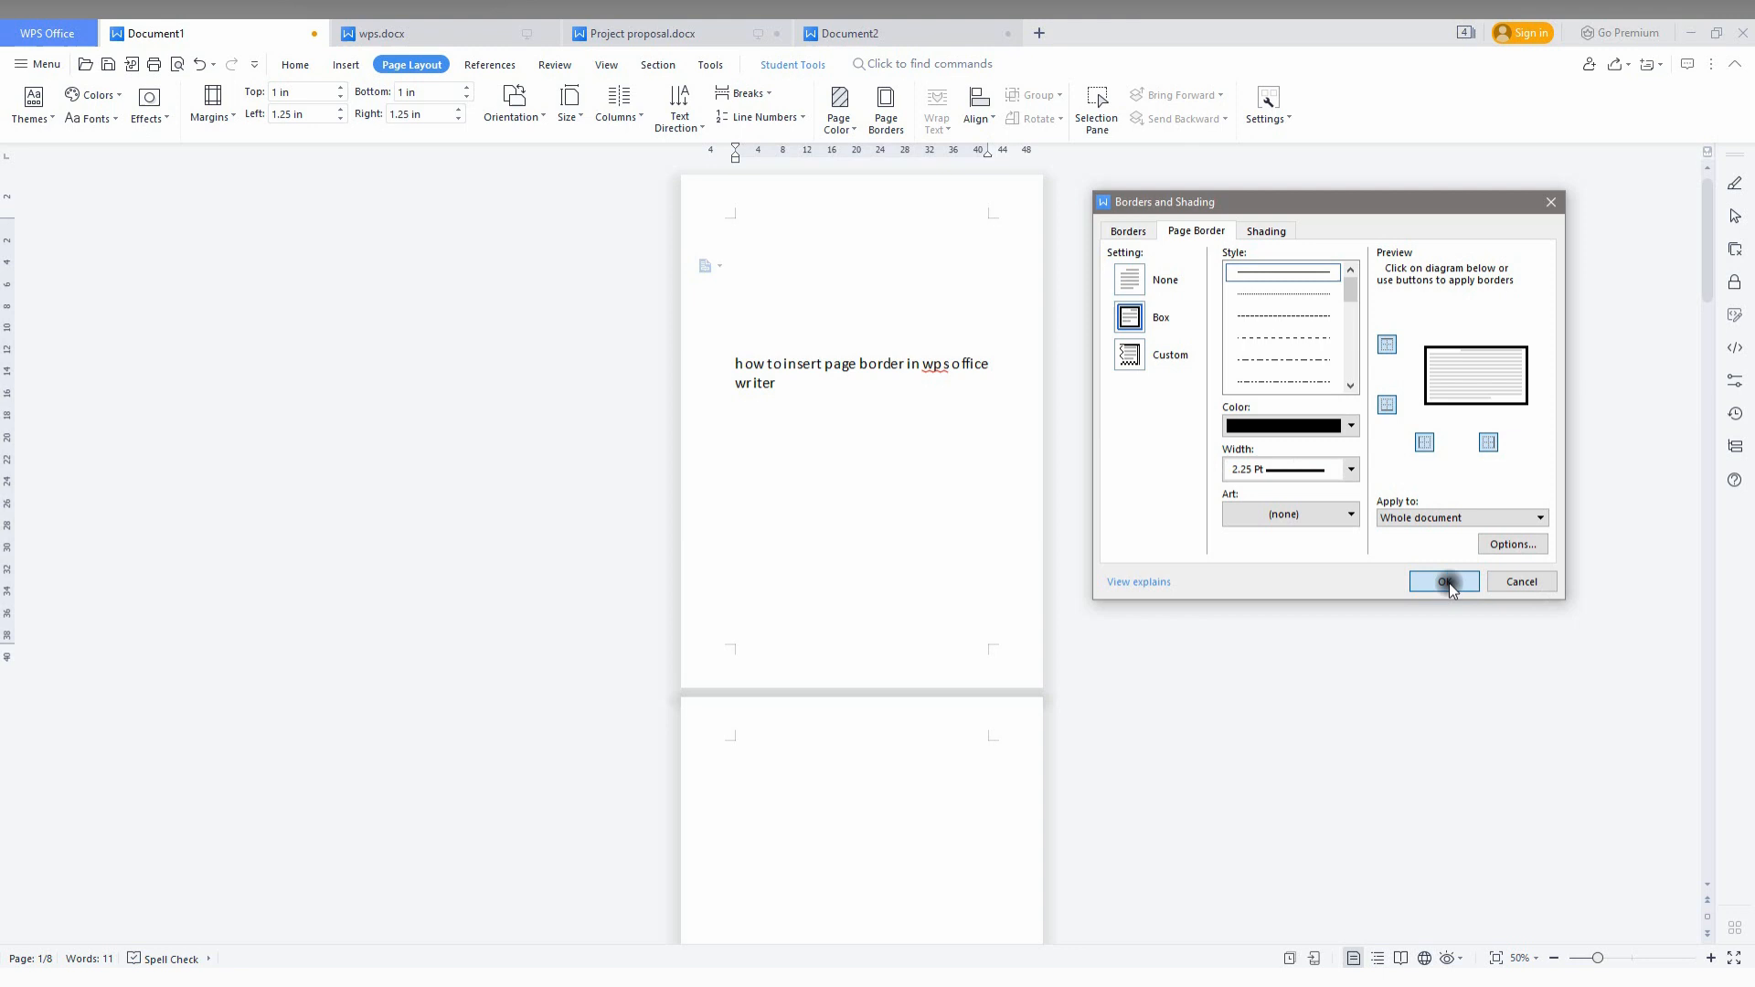
{"action": "left_click", "coordinate": [1442, 582]}
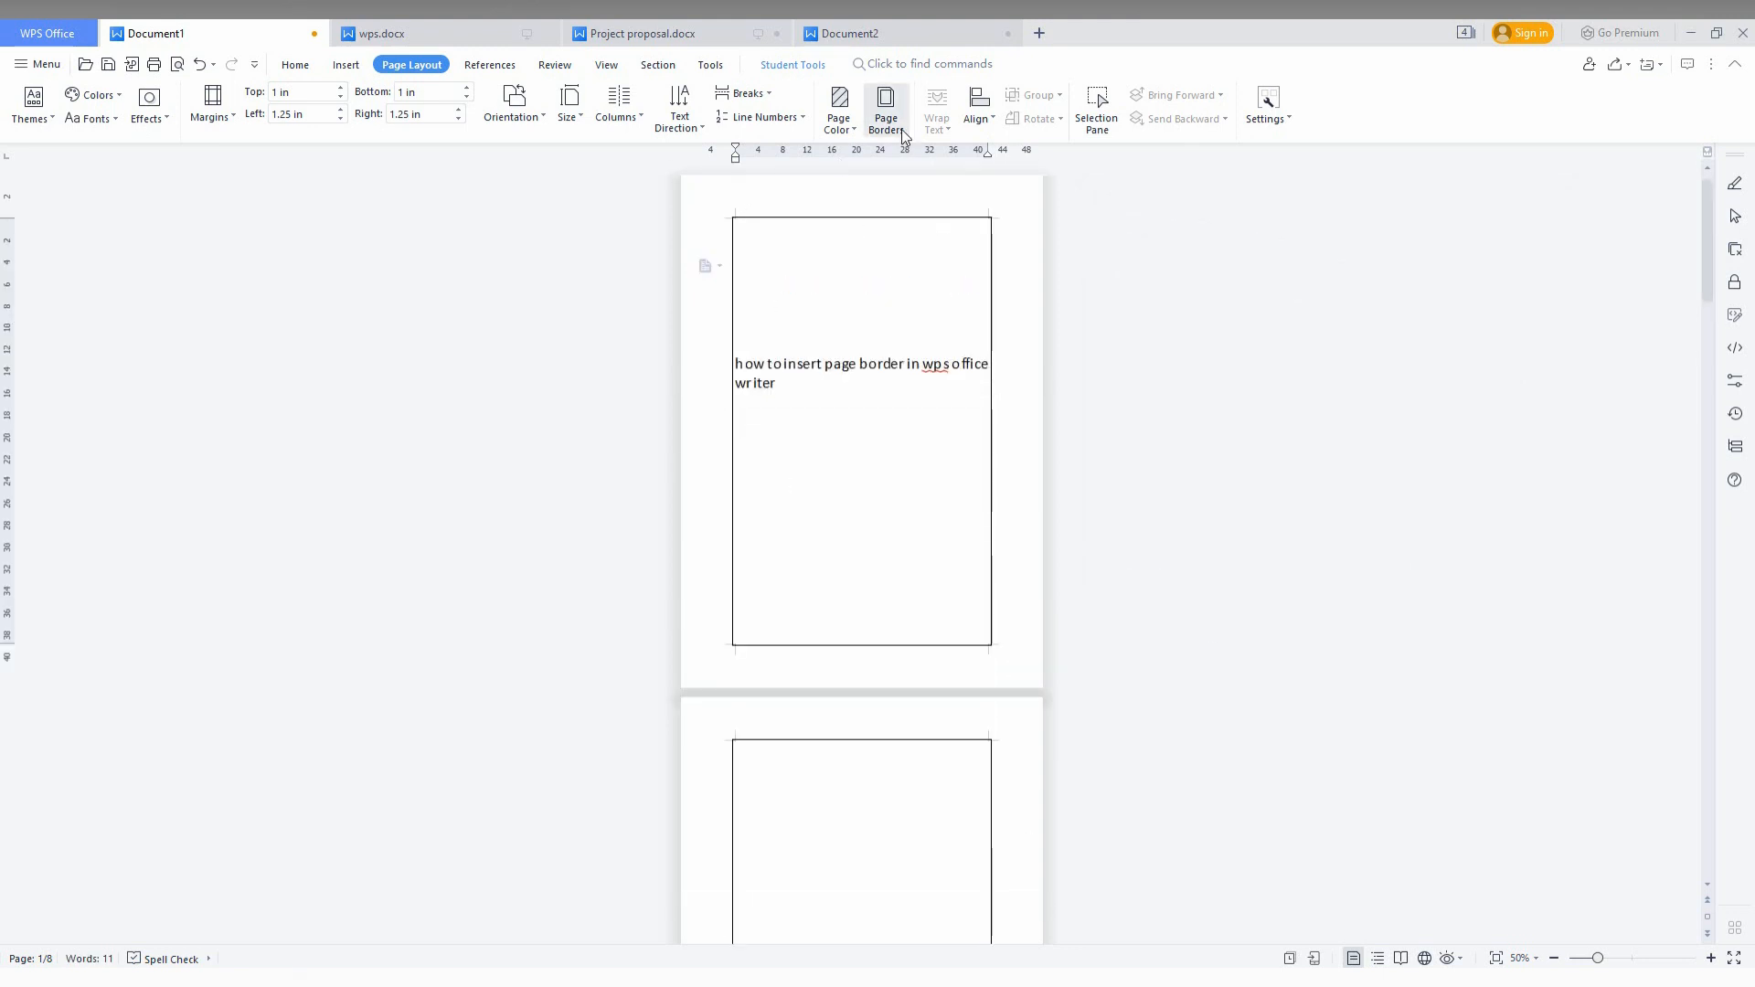
- Change the border's Apply to scope from Whole document to This section
{"action": "left_click", "coordinate": [885, 108]}
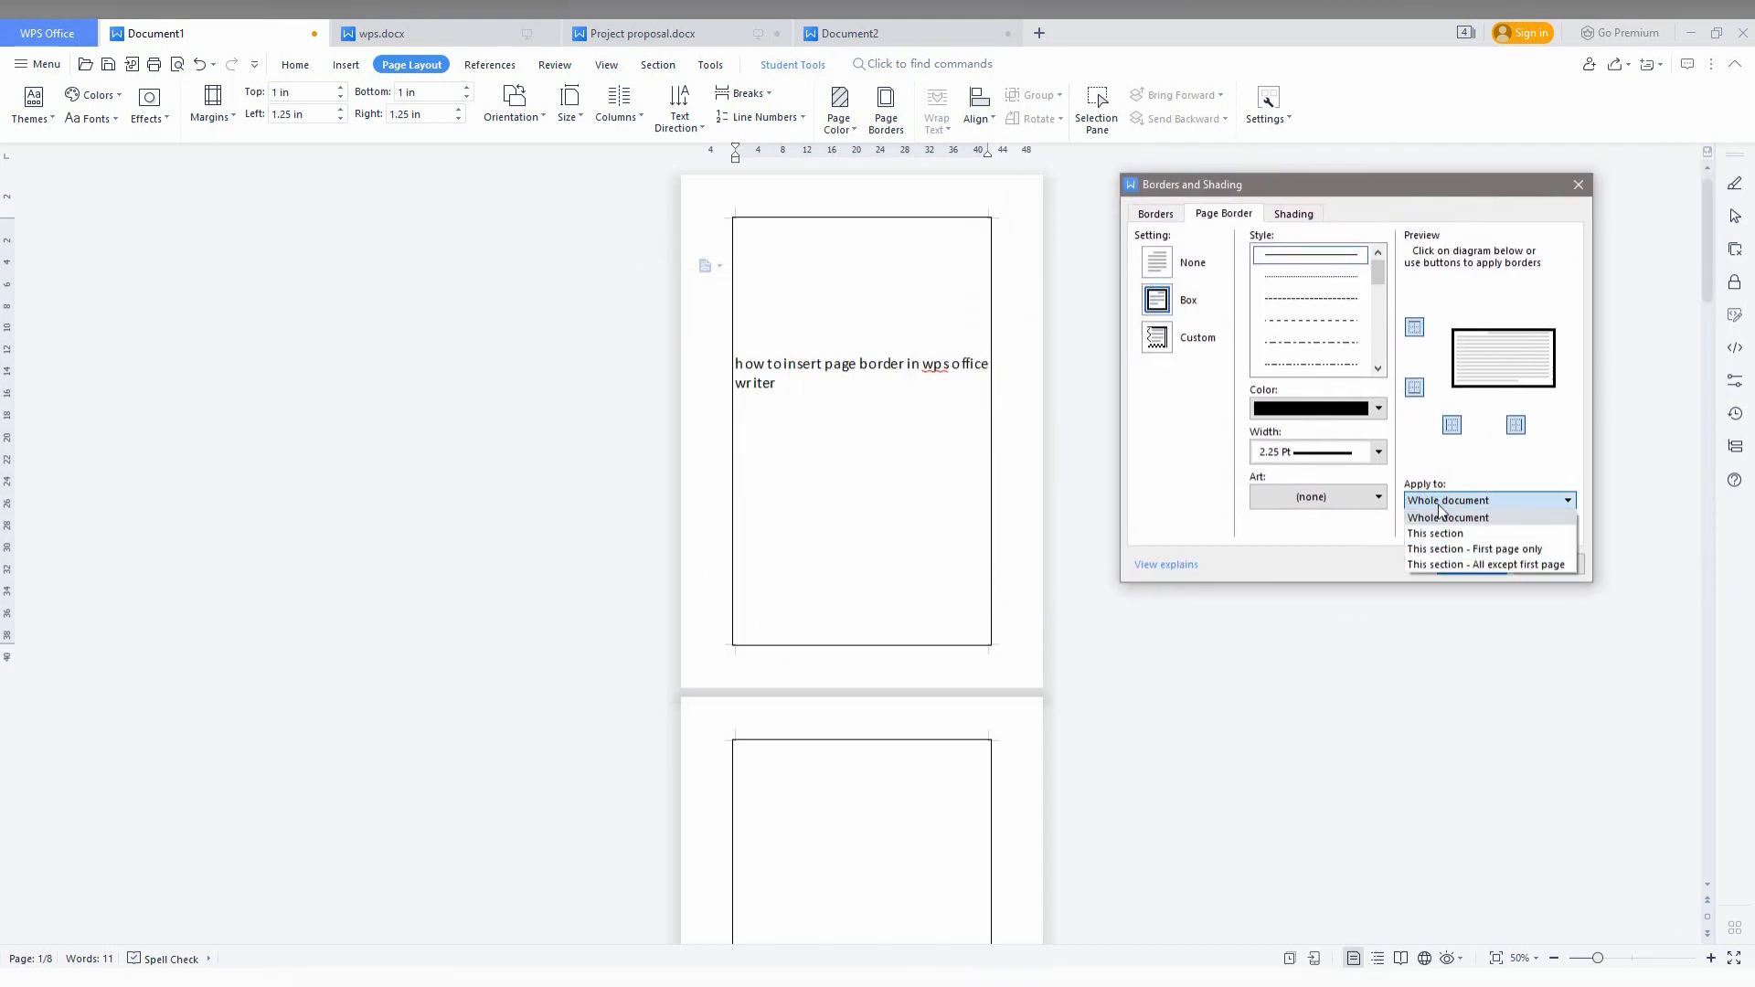
{"action": "left_click", "coordinate": [1435, 532]}
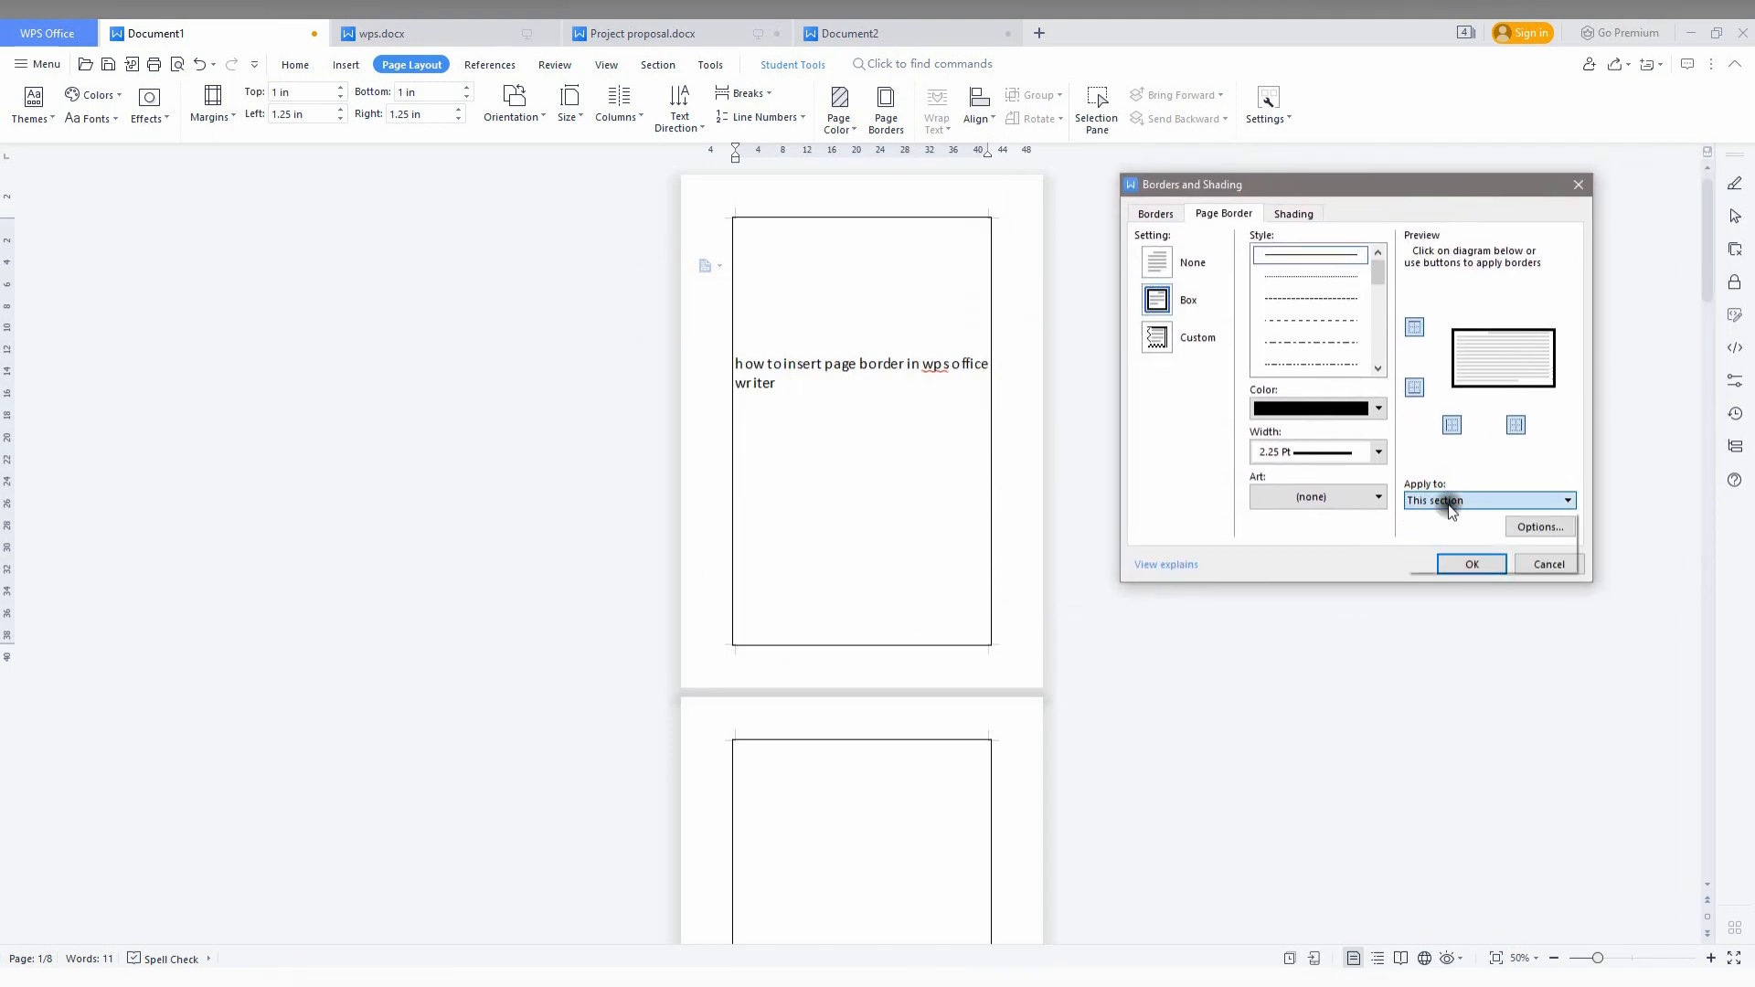
{"action": "left_click", "coordinate": [1565, 501]}
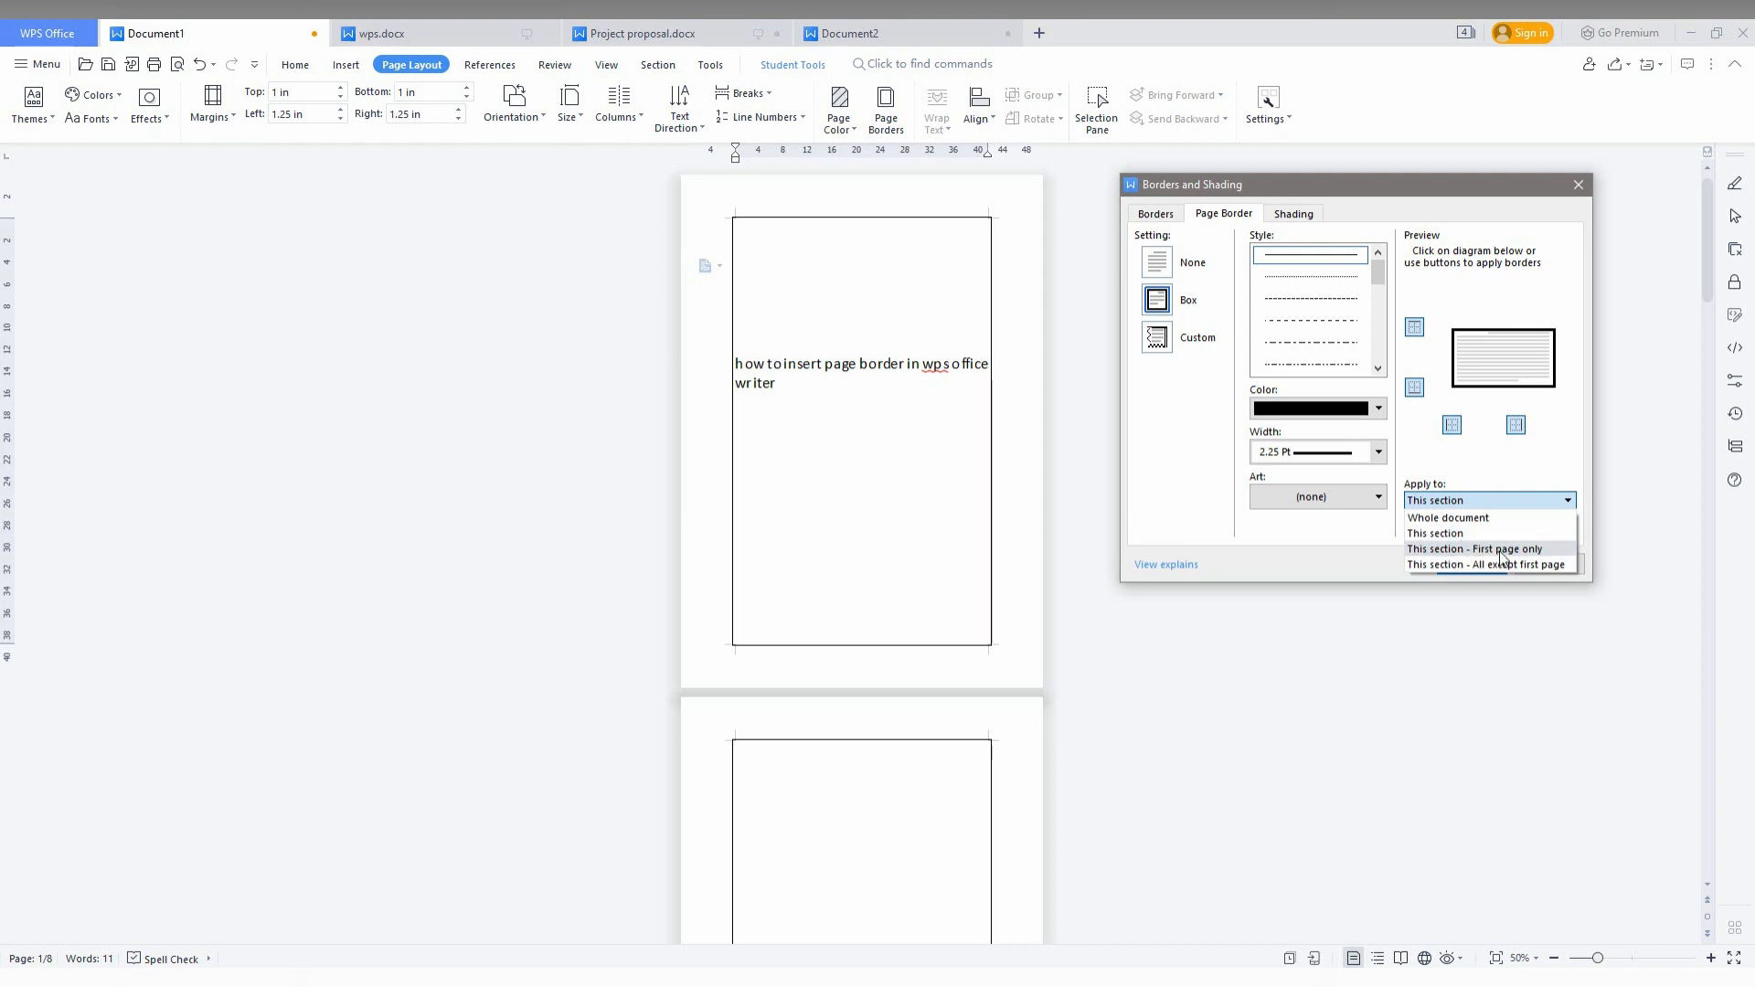
{"action": "mouse_move", "coordinate": [1479, 553]}
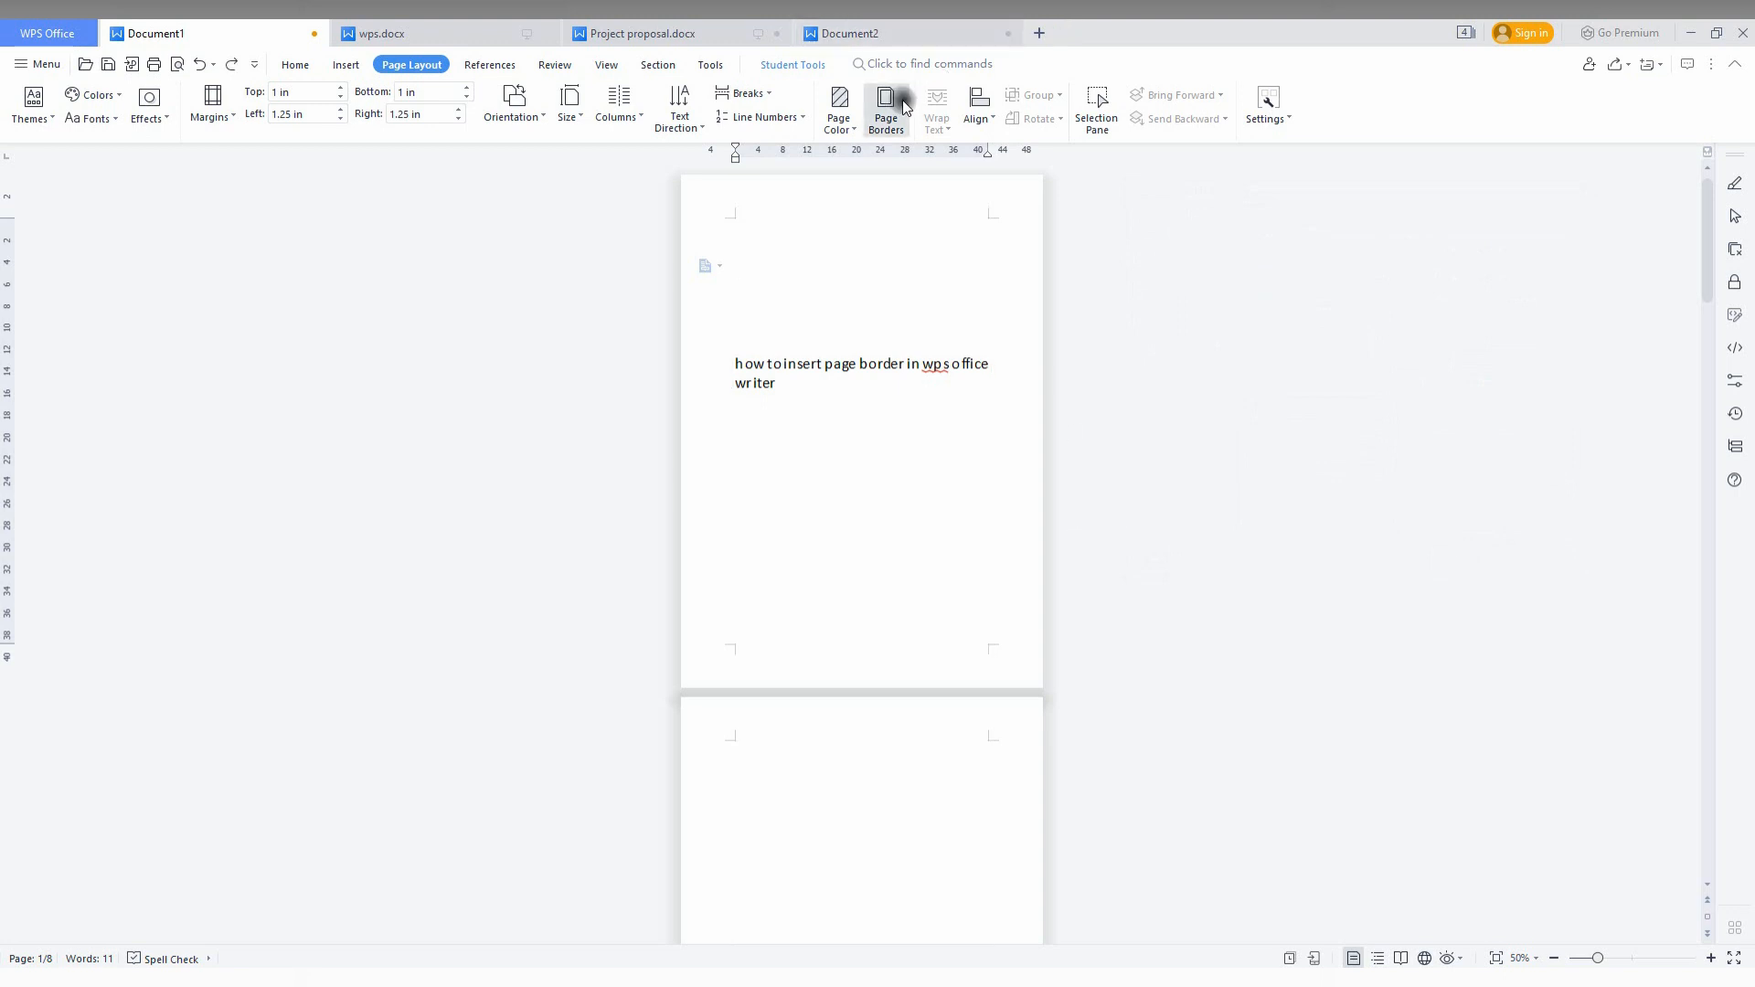
- Apply a 4.5 pt Box border to the first page only, leaving page two unbordered
{"action": "left_click", "coordinate": [884, 106]}
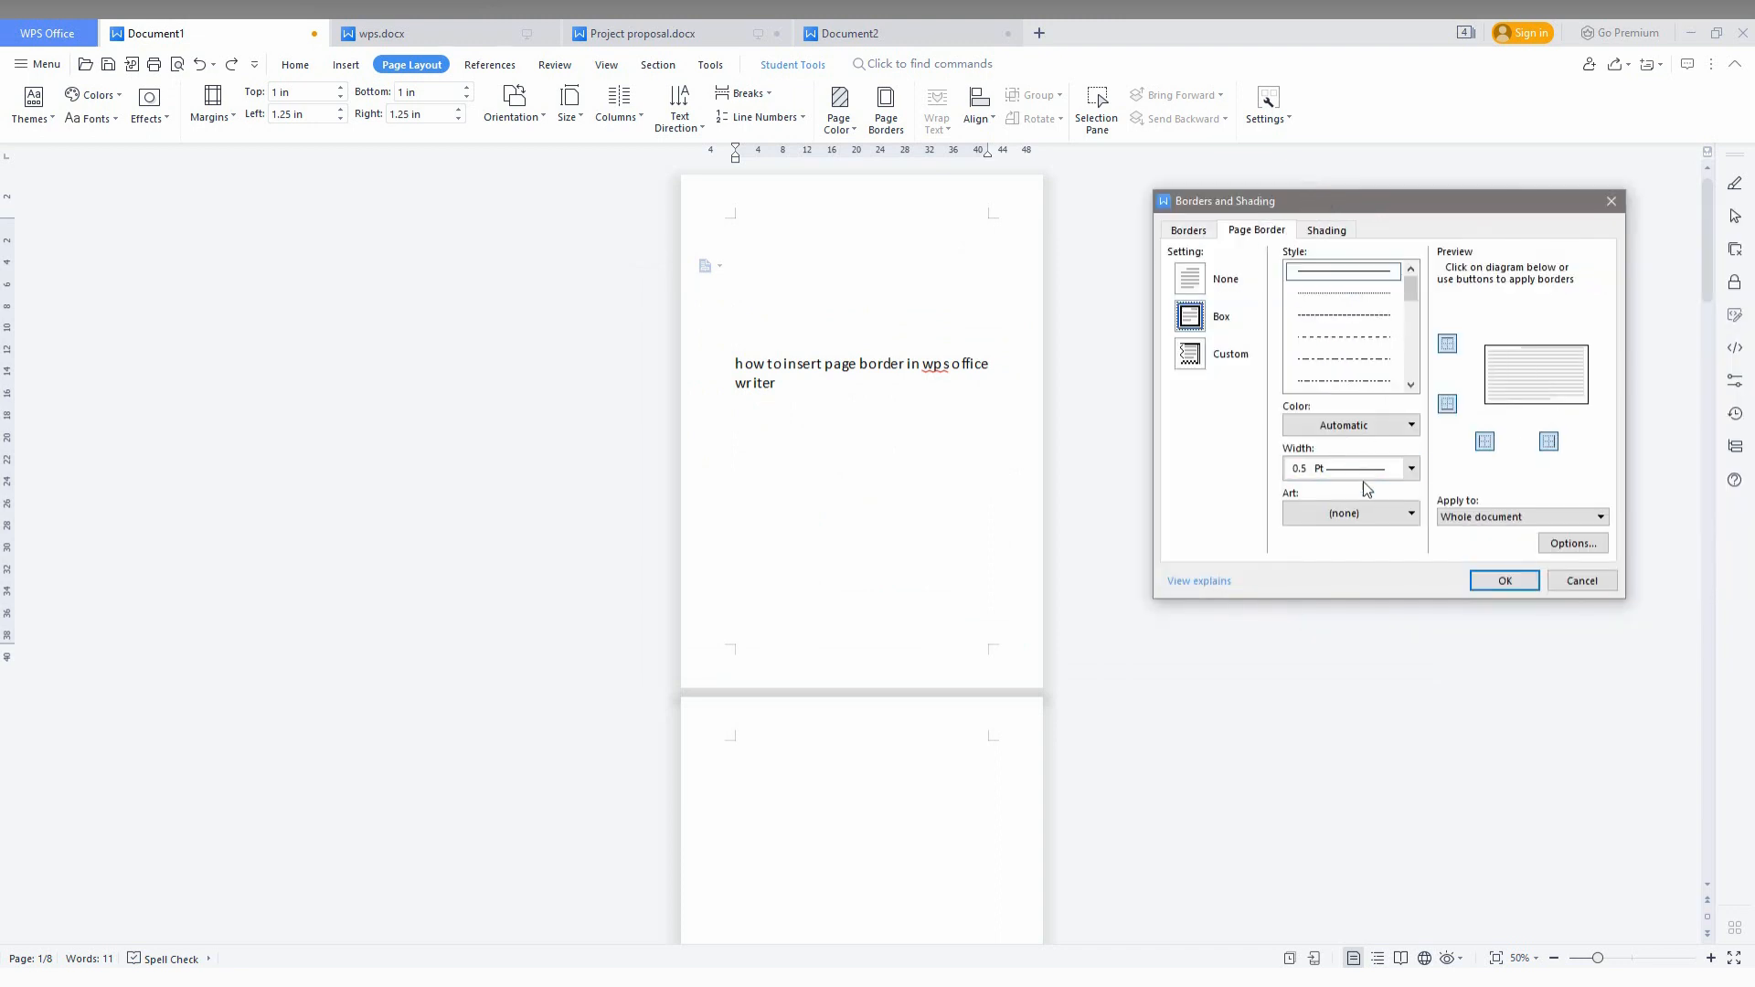
{"action": "left_click", "coordinate": [1409, 468]}
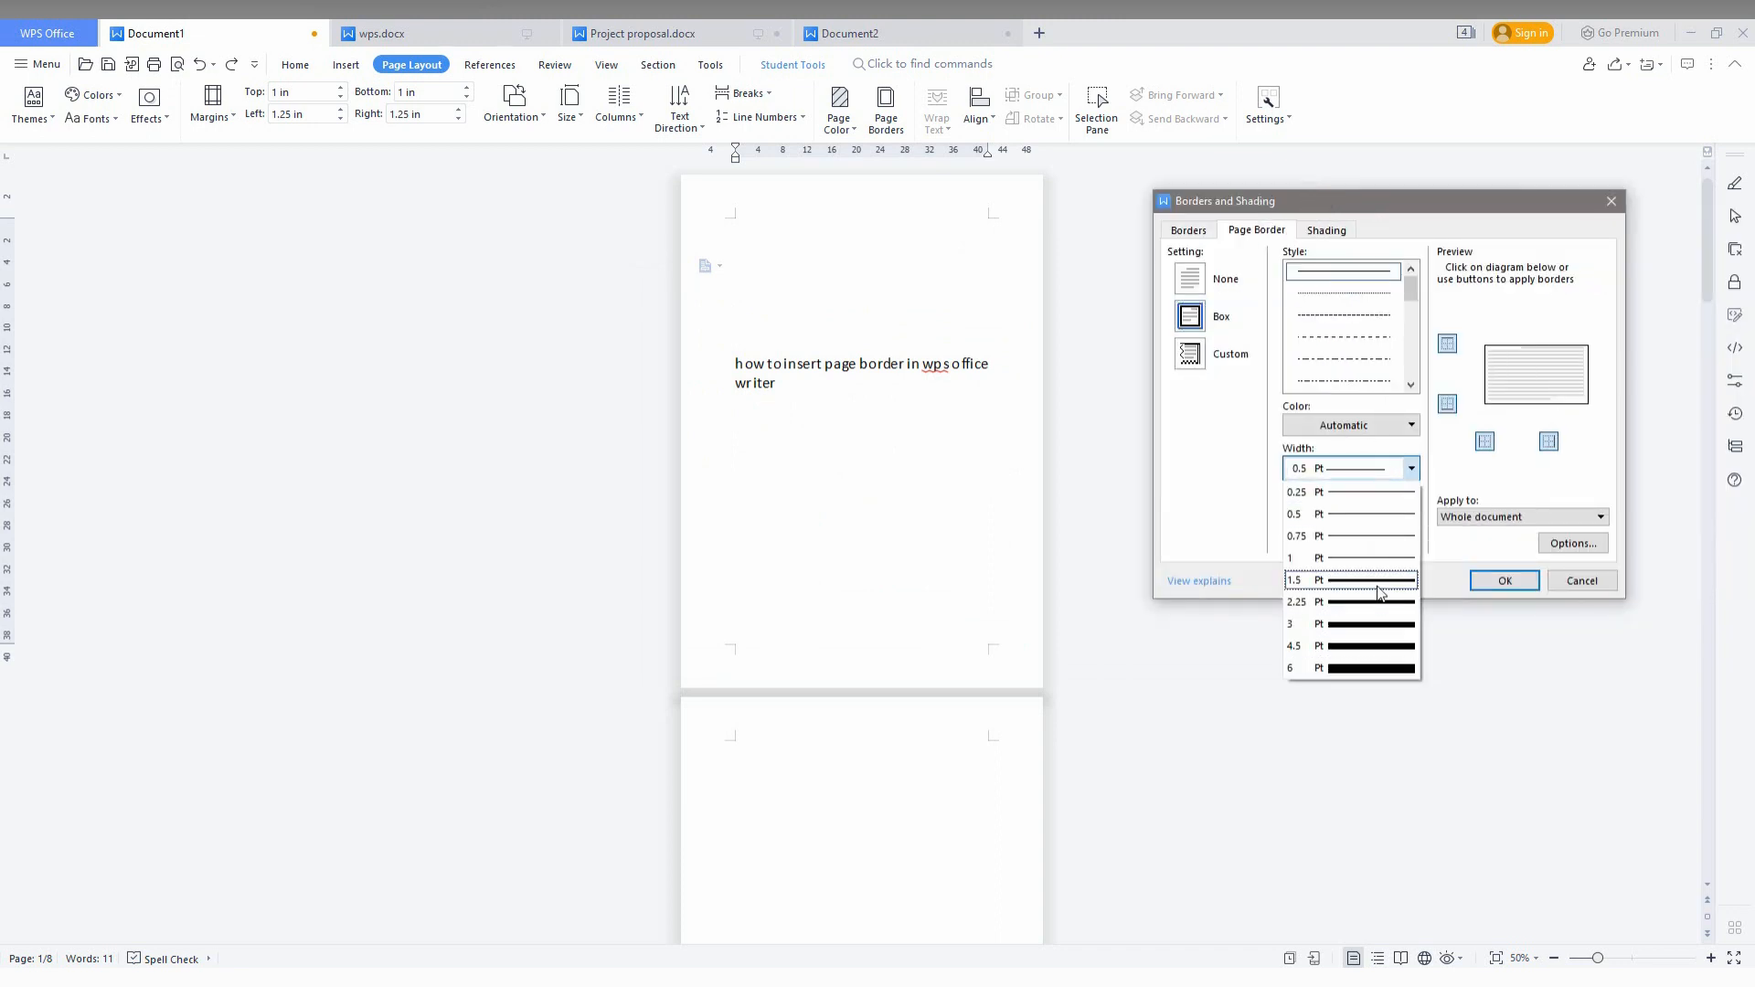
{"action": "left_click", "coordinate": [1351, 646]}
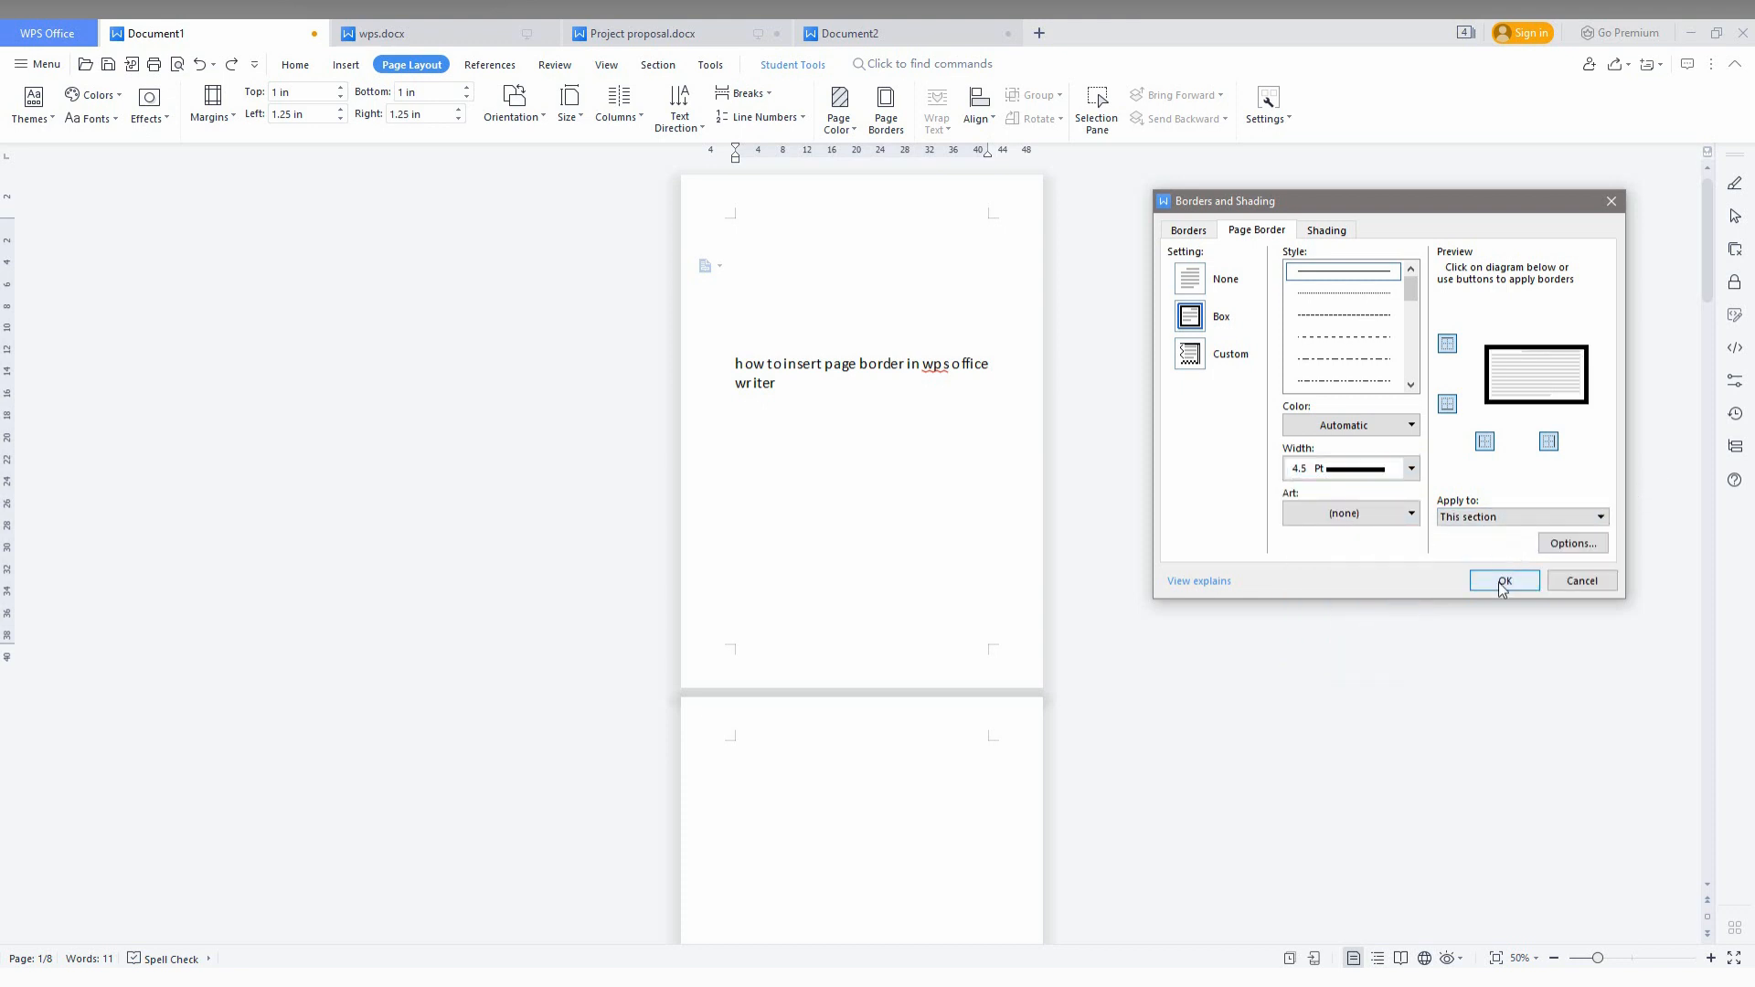
{"action": "left_click", "coordinate": [1503, 581]}
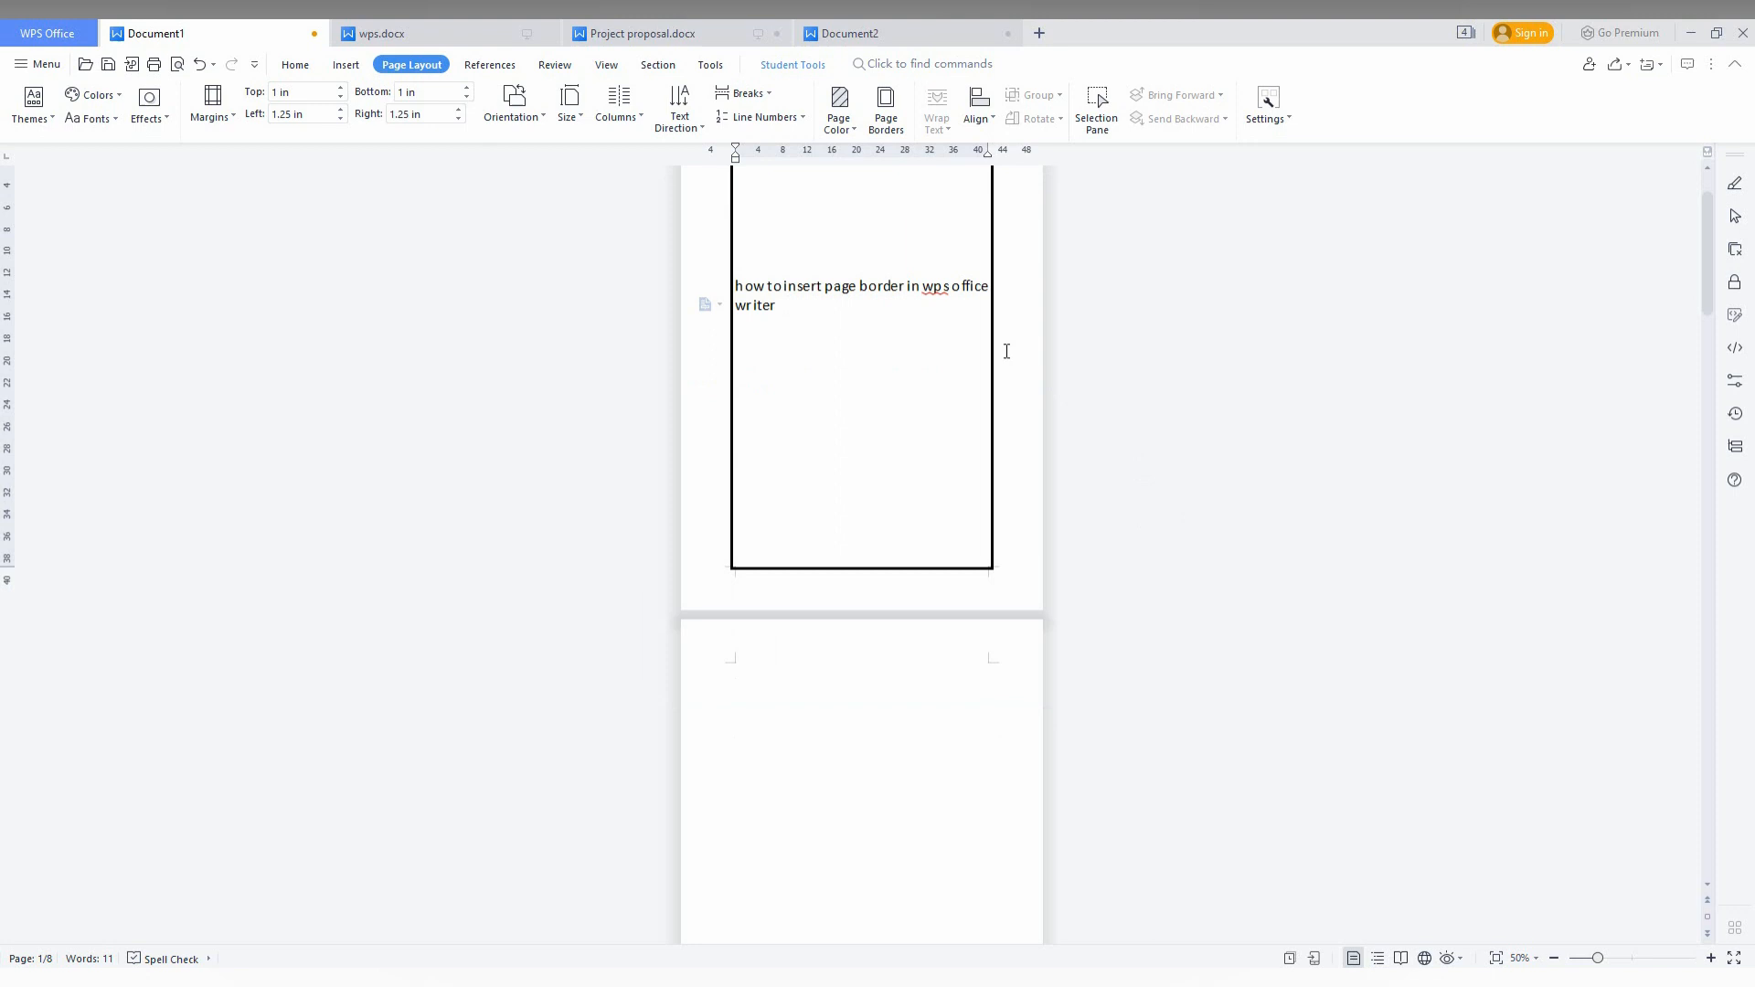
{"action": "scroll", "scroll_direction": "up", "scroll_amount": 3}
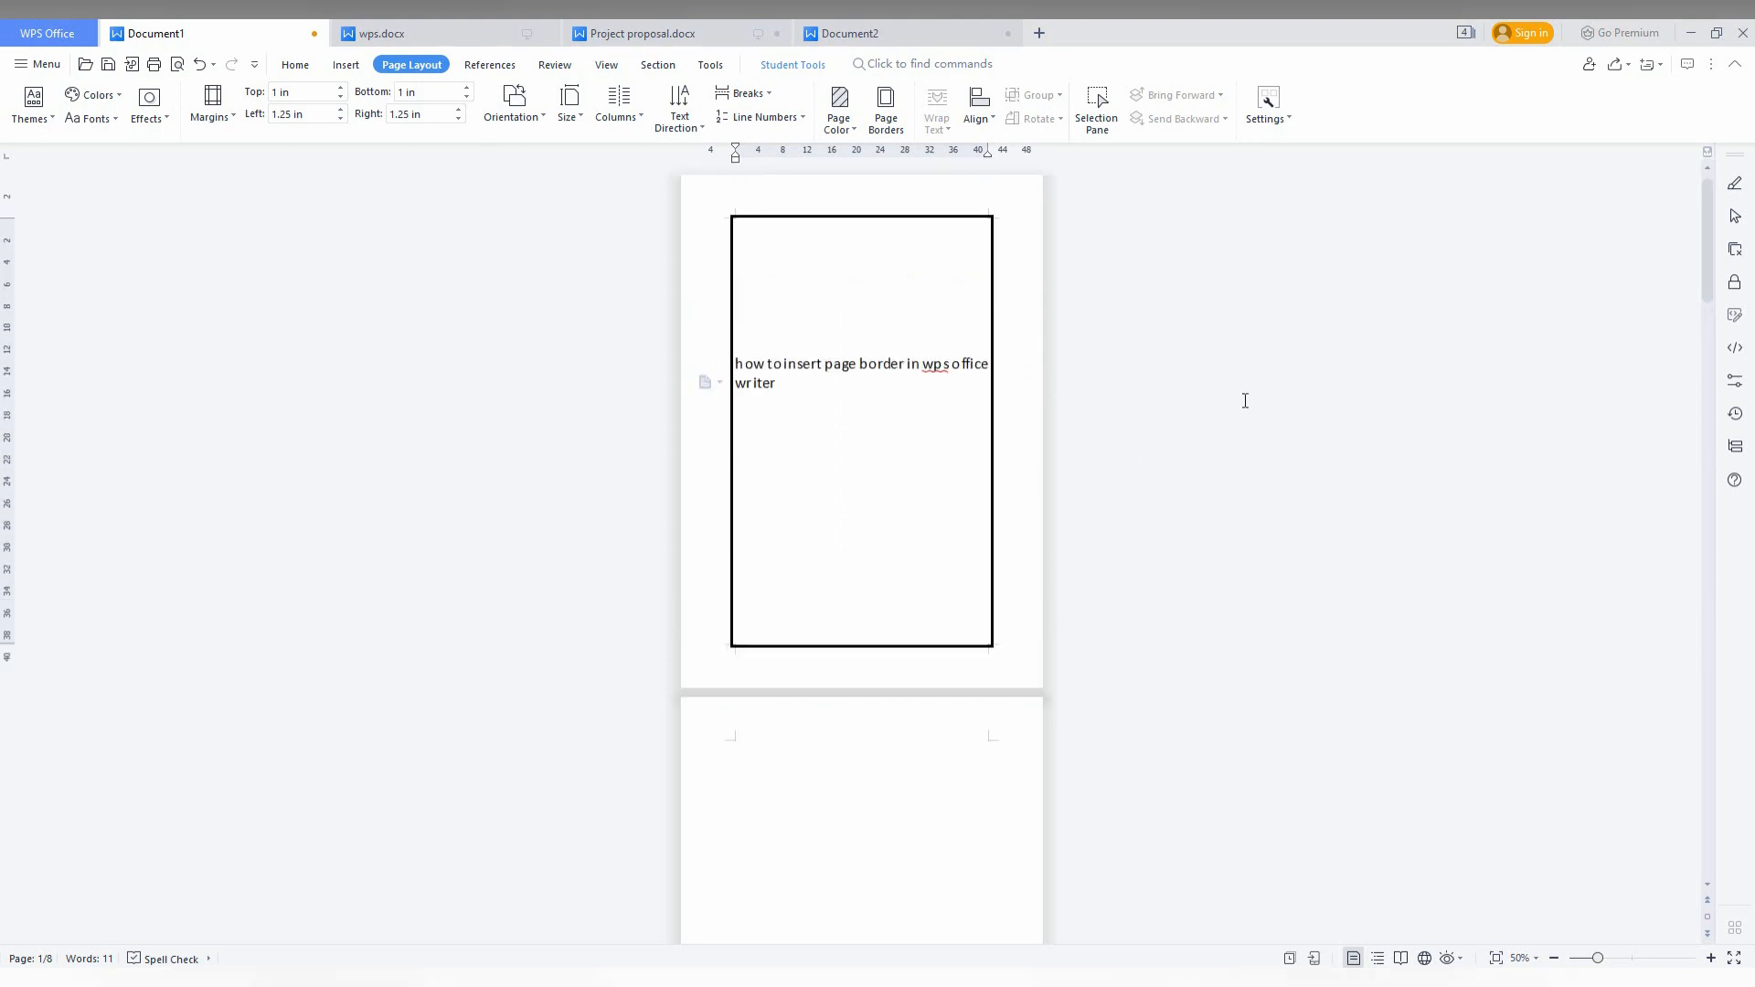